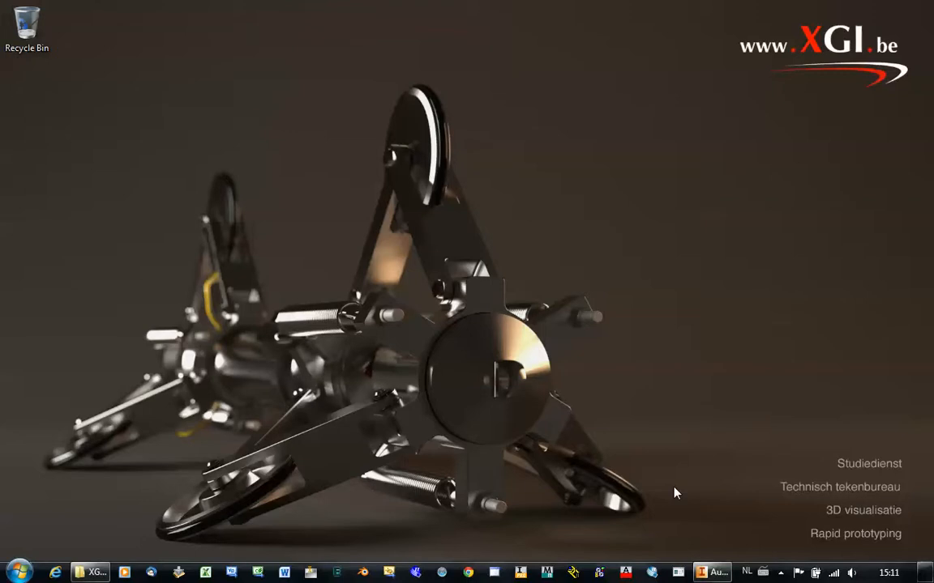
{"action": "mouse_move", "coordinate": [712, 572]}
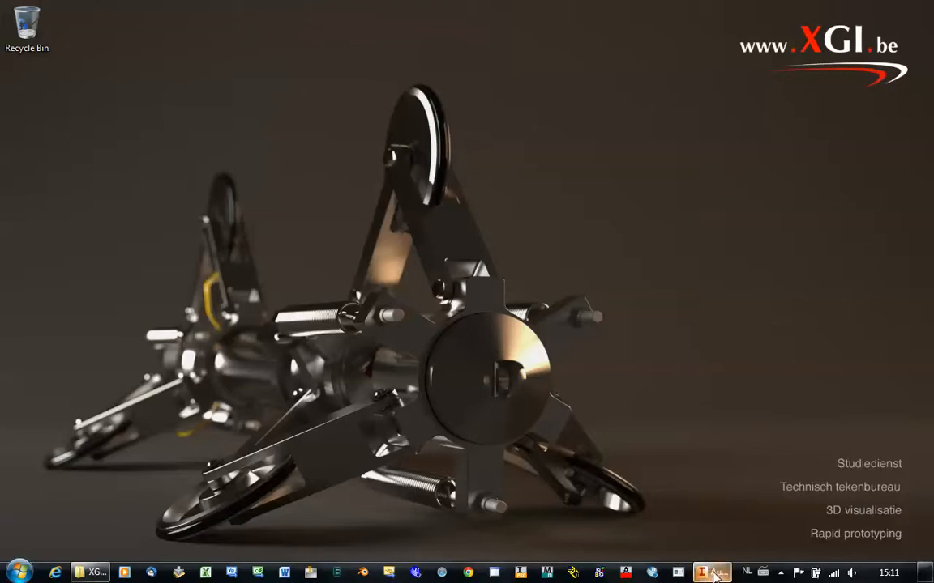
Step: Bring the Inventor wheel assembly forward and show the Environments tab
{"action": "left_click", "coordinate": [711, 573]}
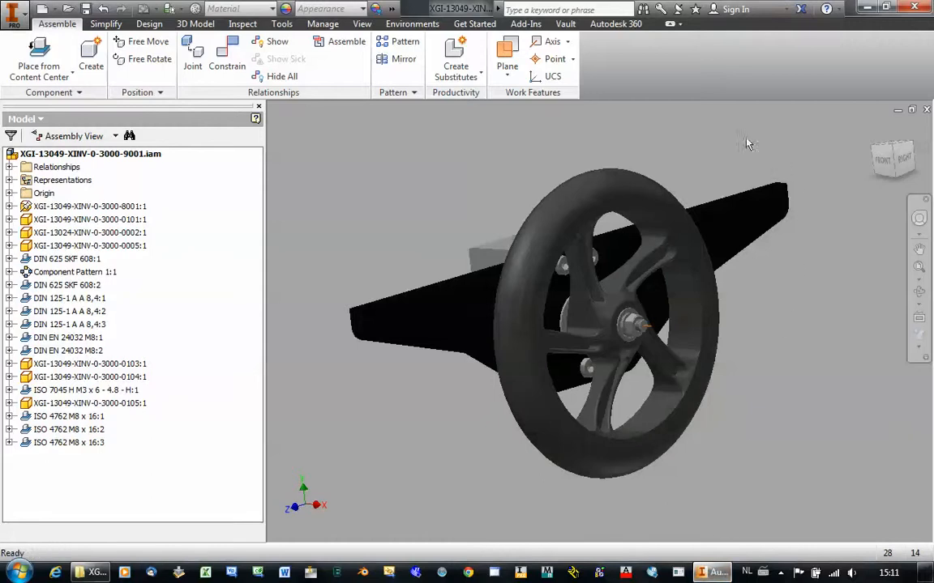
{"action": "mouse_move", "coordinate": [804, 460]}
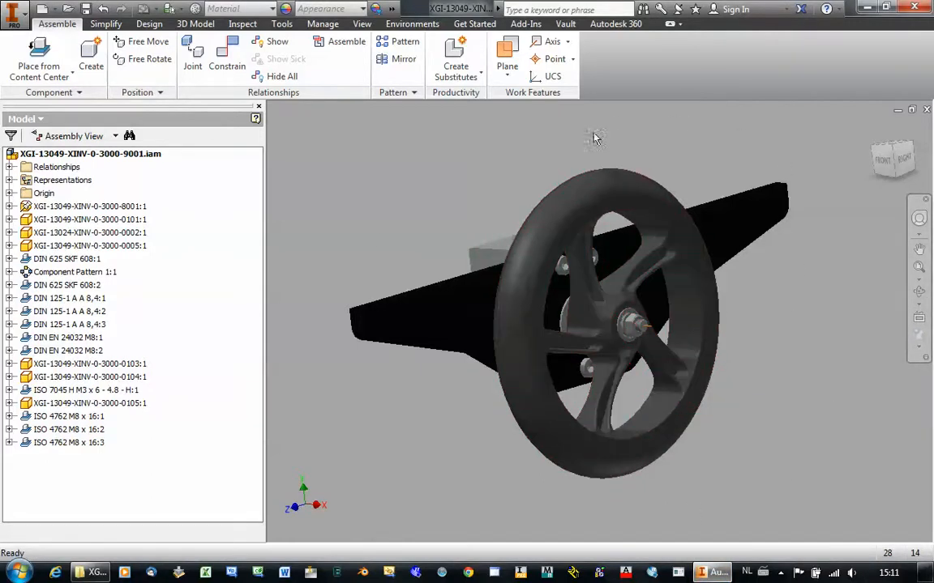
{"action": "left_click", "coordinate": [411, 23]}
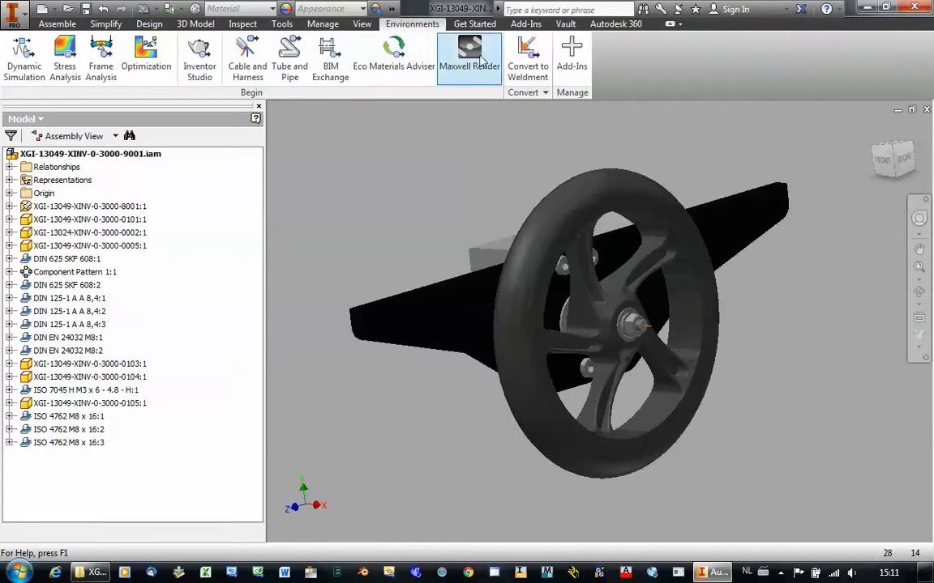
Step: Activate the Maxwell Render environment from the Environments tab
{"action": "left_click", "coordinate": [469, 57]}
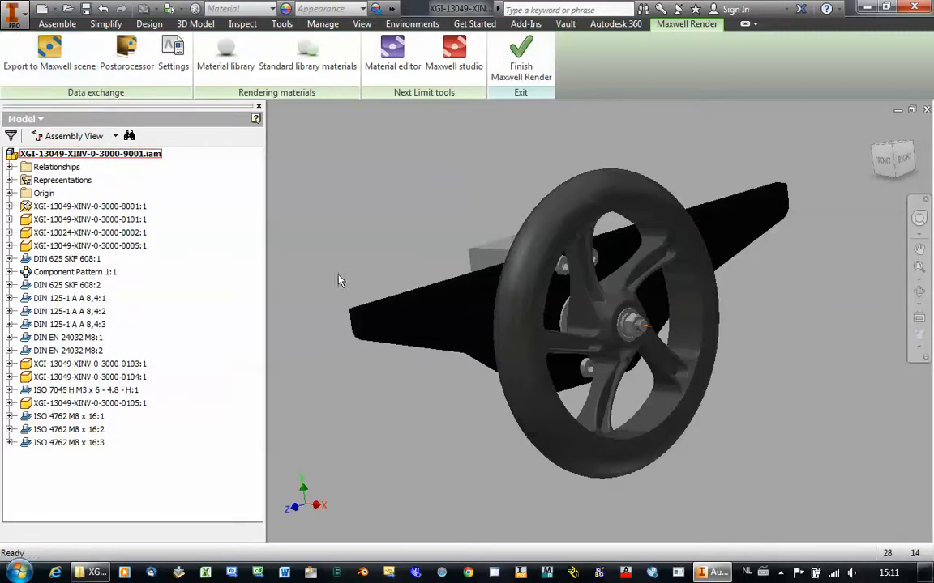
{"action": "mouse_move", "coordinate": [444, 482]}
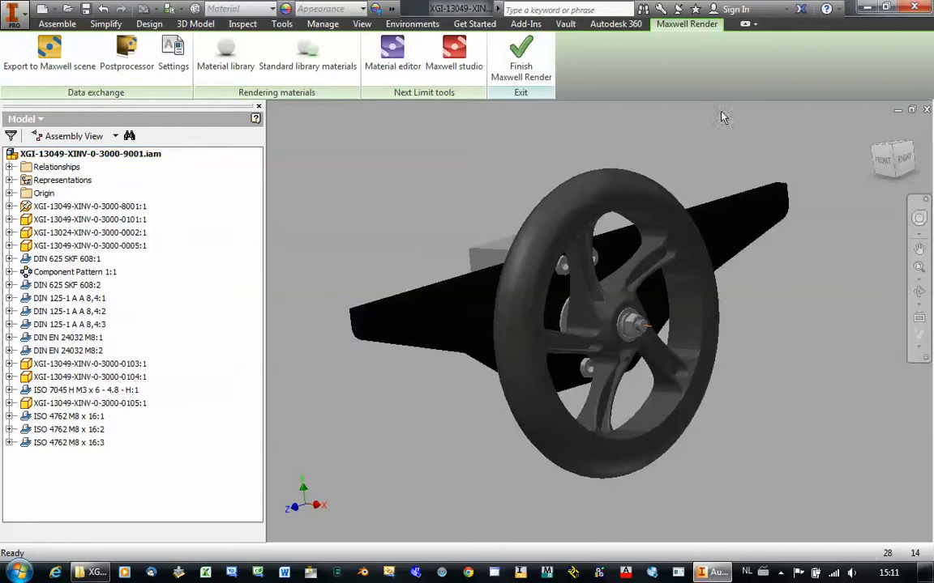
{"action": "mouse_move", "coordinate": [460, 158]}
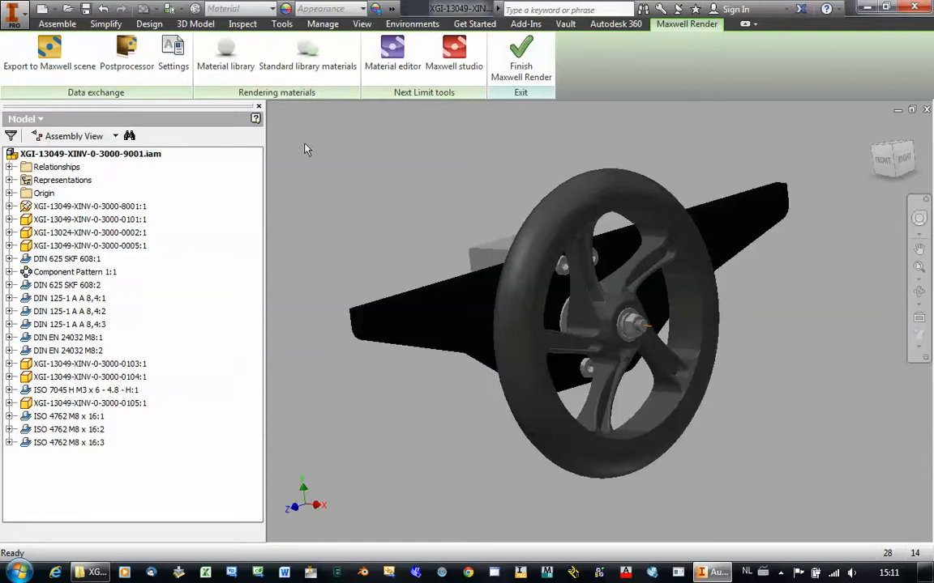
{"action": "mouse_move", "coordinate": [48, 48]}
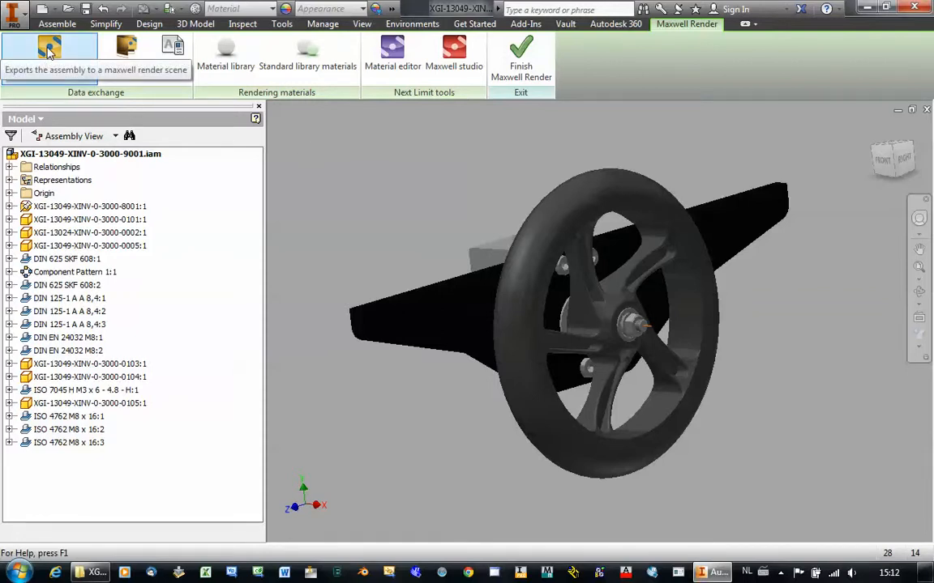
Step: Run Export to Maxwell scene on the wheel assembly until export completes
{"action": "left_click", "coordinate": [49, 53]}
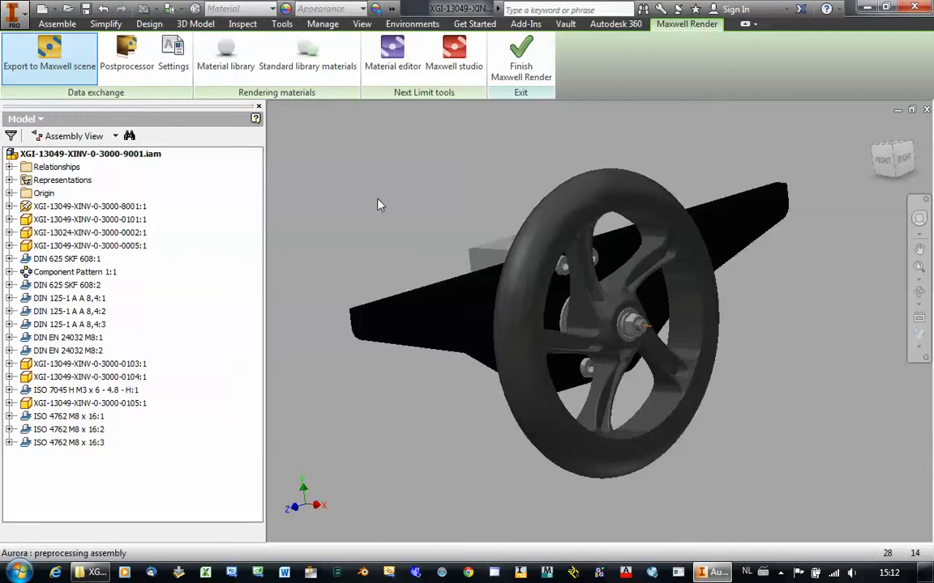
{"action": "left_click", "coordinate": [50, 57]}
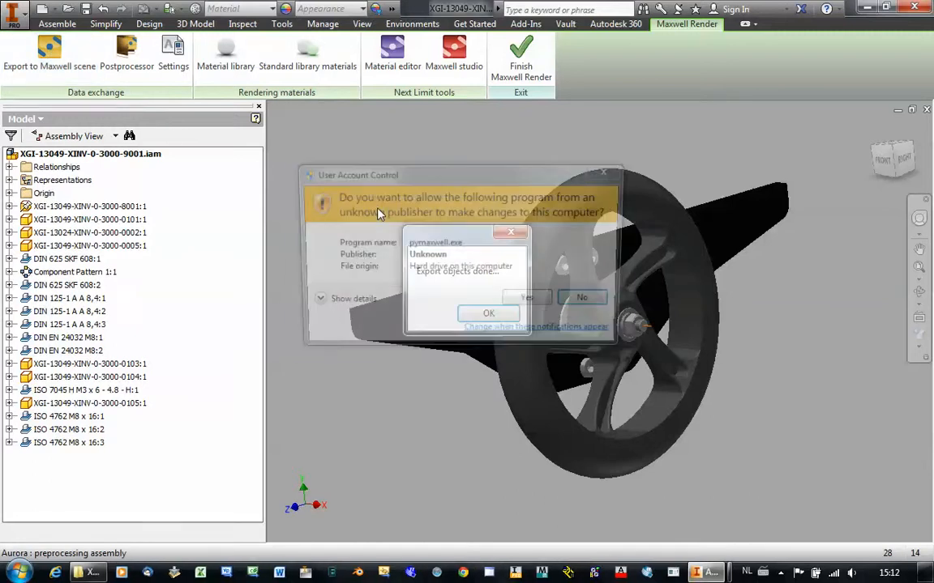
{"action": "left_click", "coordinate": [488, 314]}
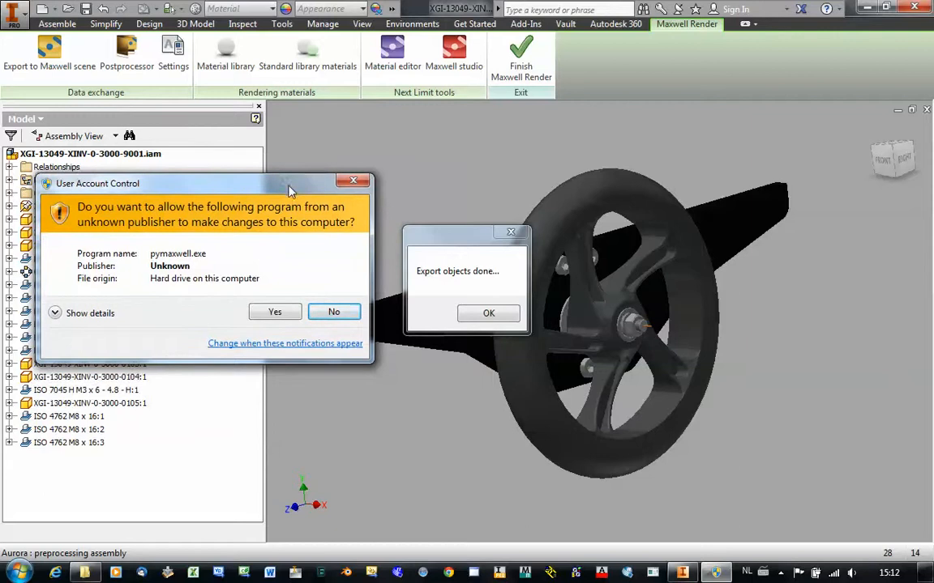
{"action": "mouse_move", "coordinate": [478, 241]}
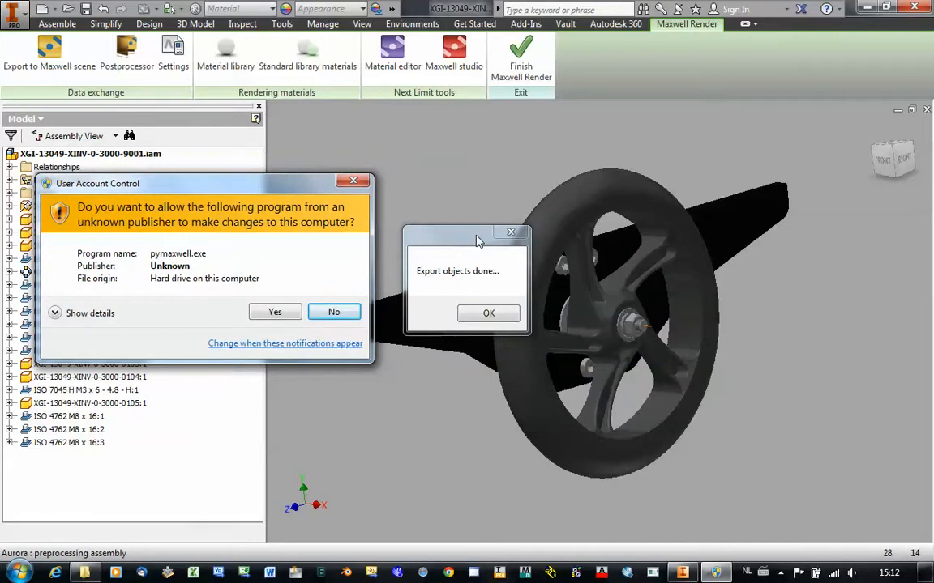
{"action": "mouse_move", "coordinate": [821, 276]}
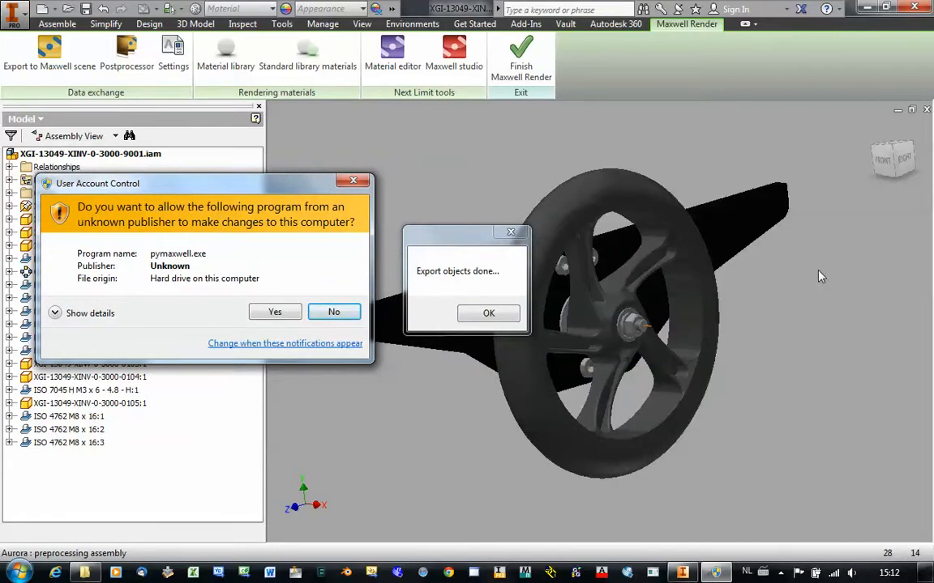
{"action": "mouse_move", "coordinate": [799, 154]}
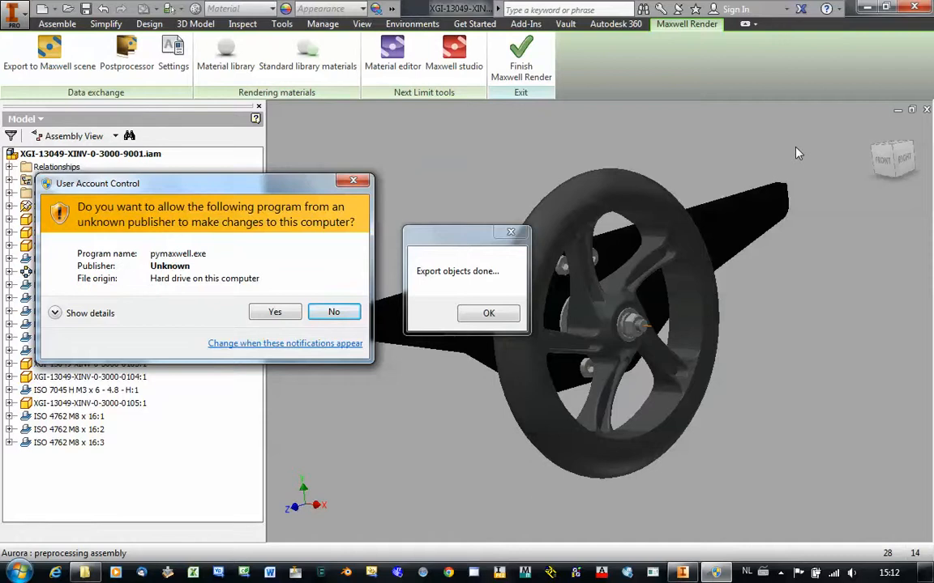
{"action": "mouse_move", "coordinate": [353, 203]}
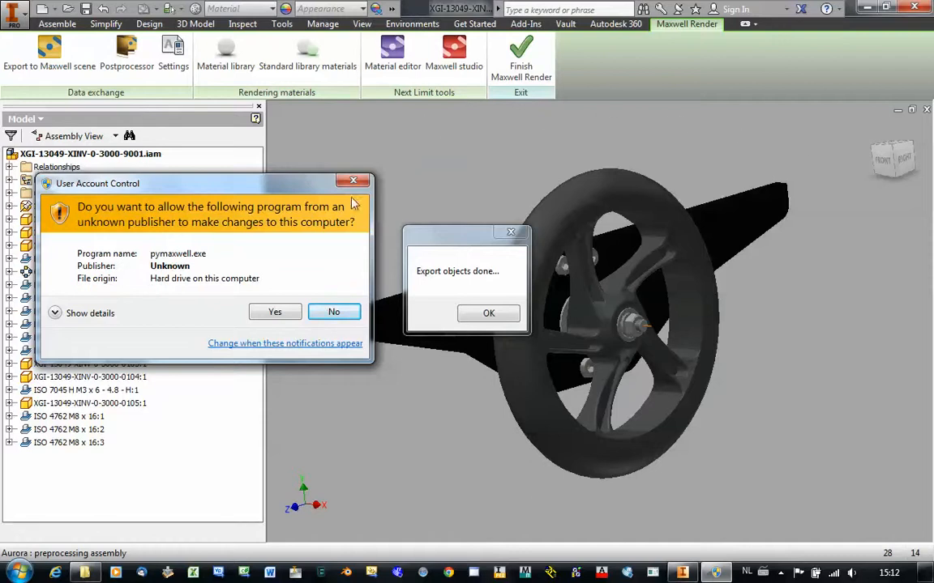
{"action": "mouse_move", "coordinate": [437, 488]}
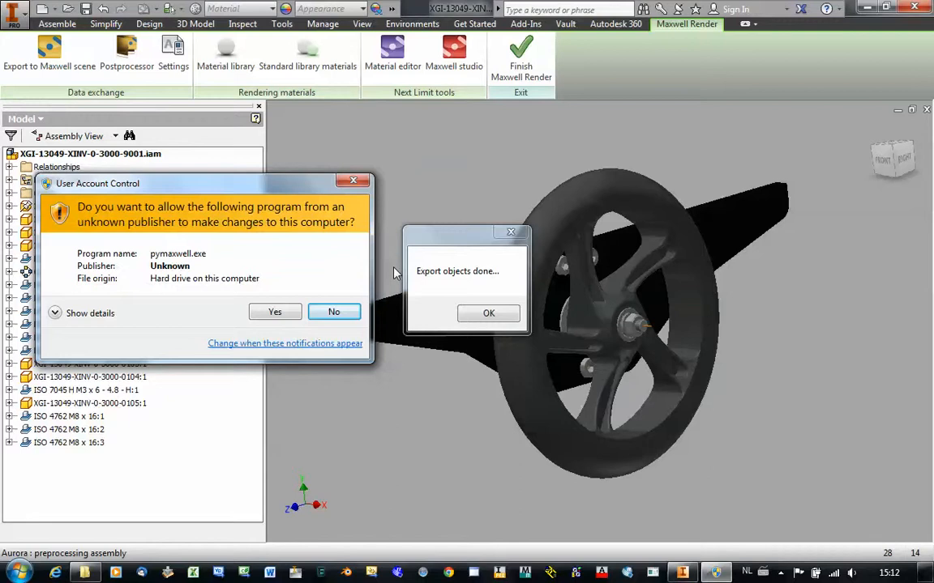
{"action": "mouse_move", "coordinate": [488, 314]}
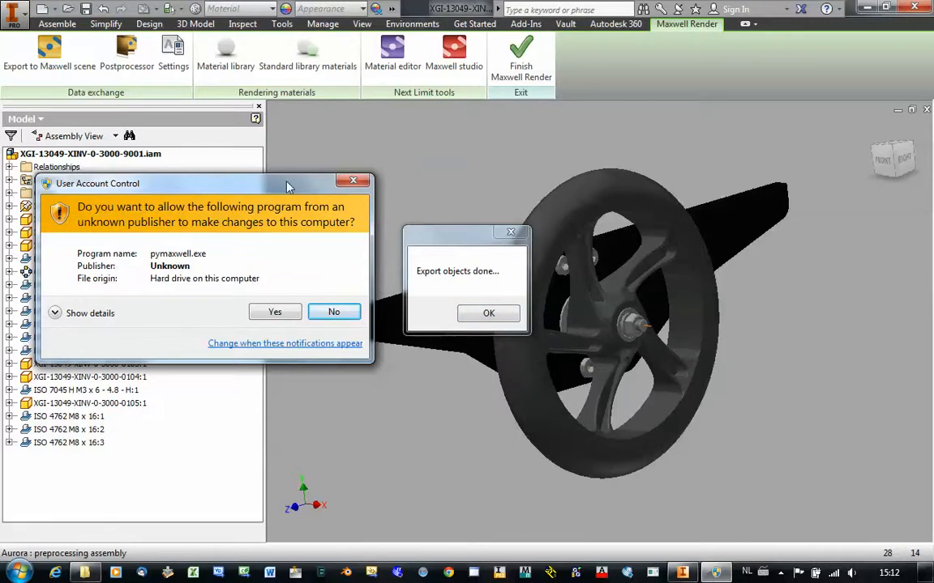
Step: Move the UAC prompt aside and allow pymaxwell.exe to run
{"action": "left_click_drag", "start_coordinate": [288, 183], "coordinate": [361, 143]}
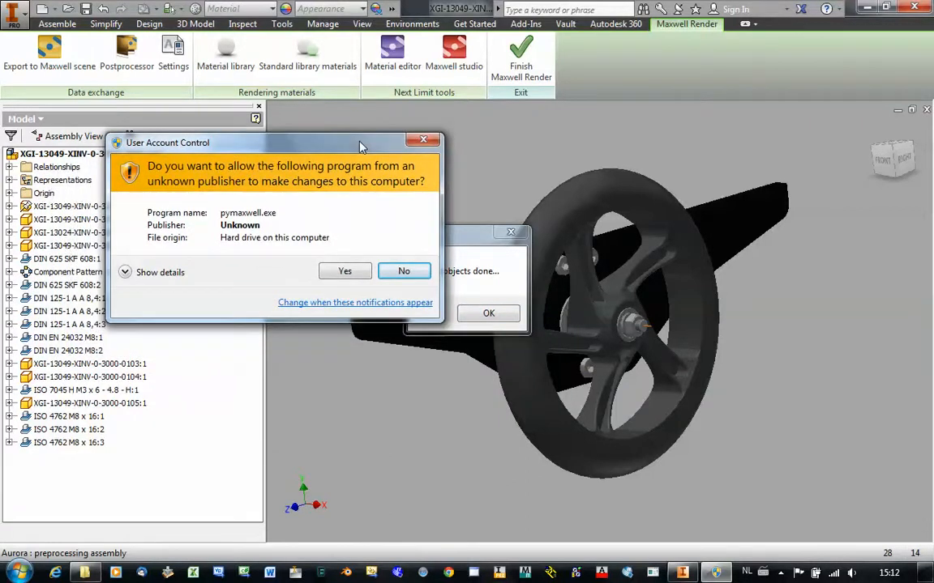
{"action": "mouse_move", "coordinate": [214, 109]}
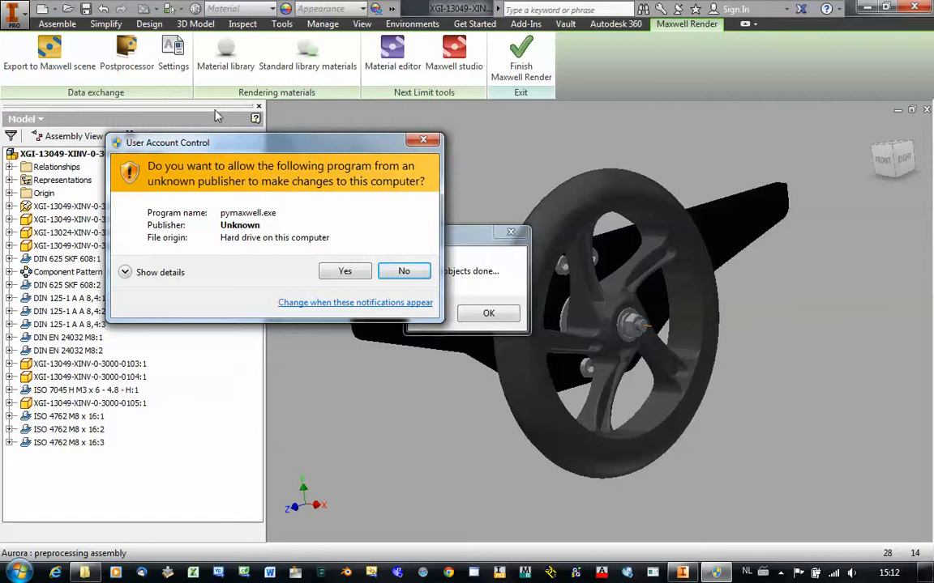
{"action": "mouse_move", "coordinate": [295, 359]}
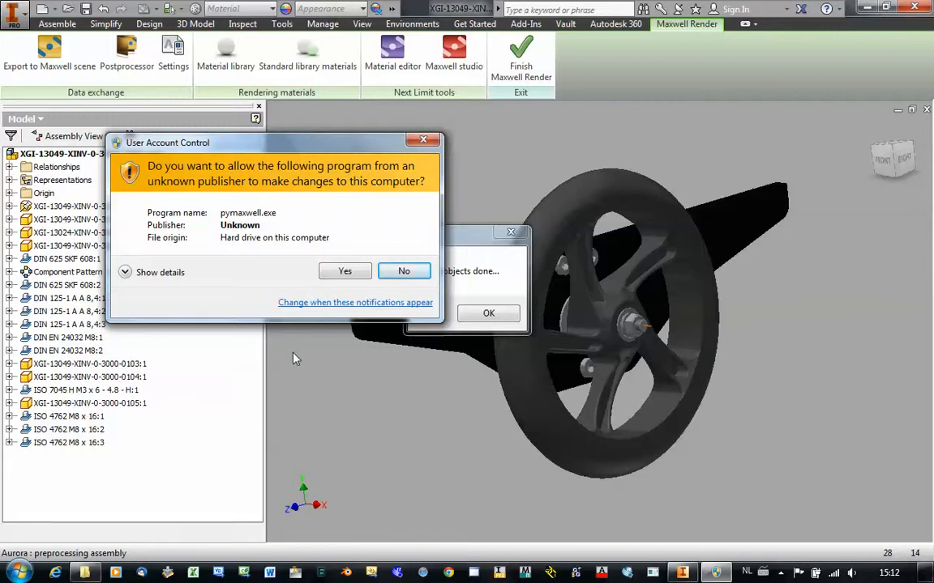
{"action": "mouse_move", "coordinate": [328, 324]}
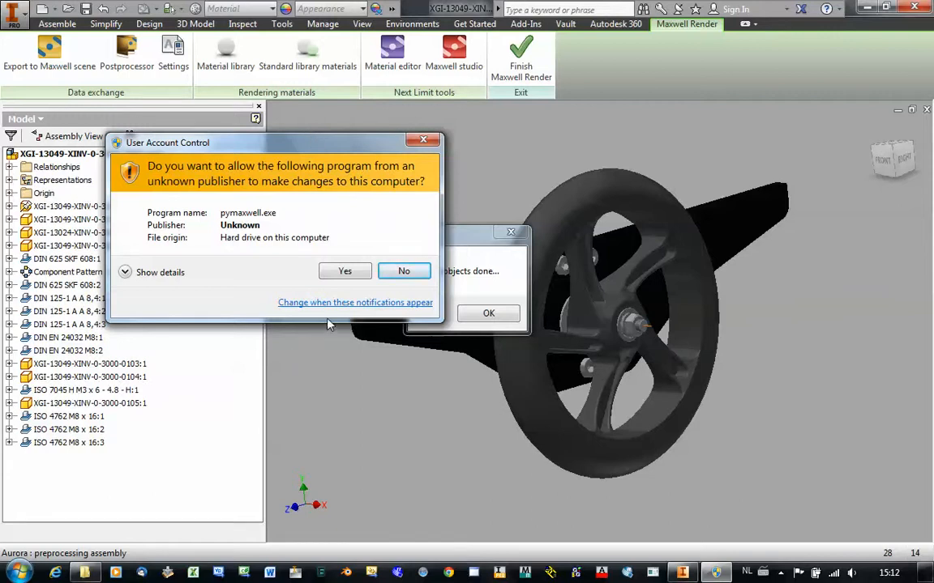
{"action": "mouse_move", "coordinate": [336, 306]}
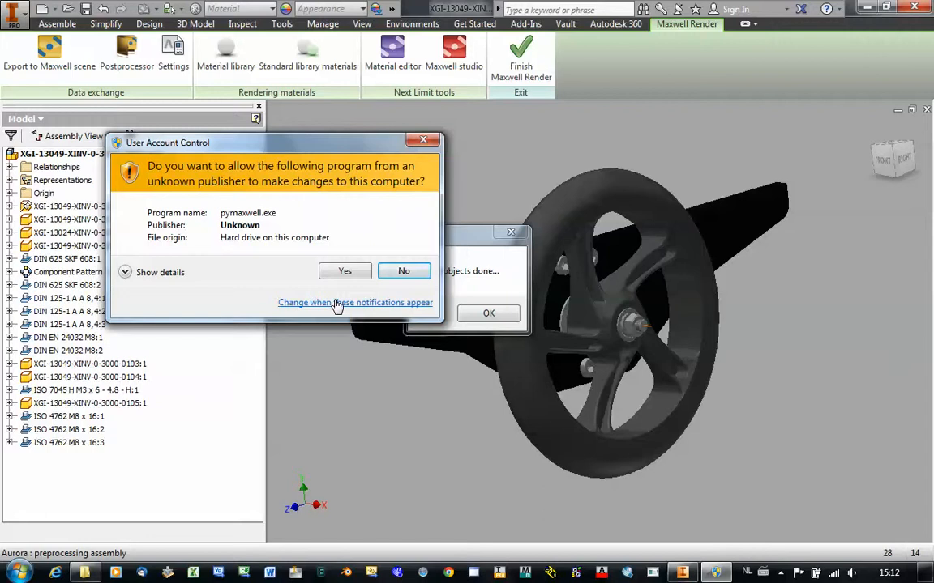
{"action": "mouse_move", "coordinate": [345, 271]}
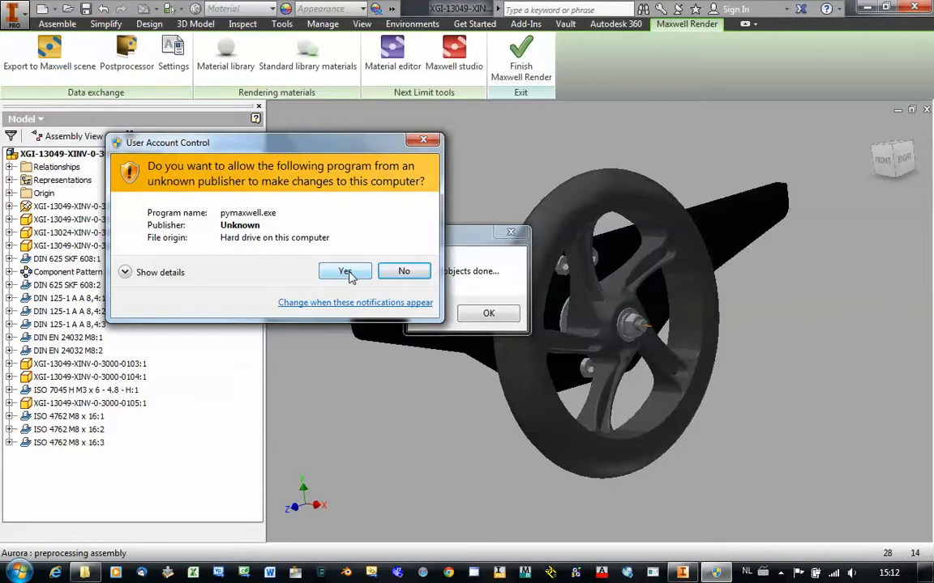
{"action": "left_click", "coordinate": [344, 271]}
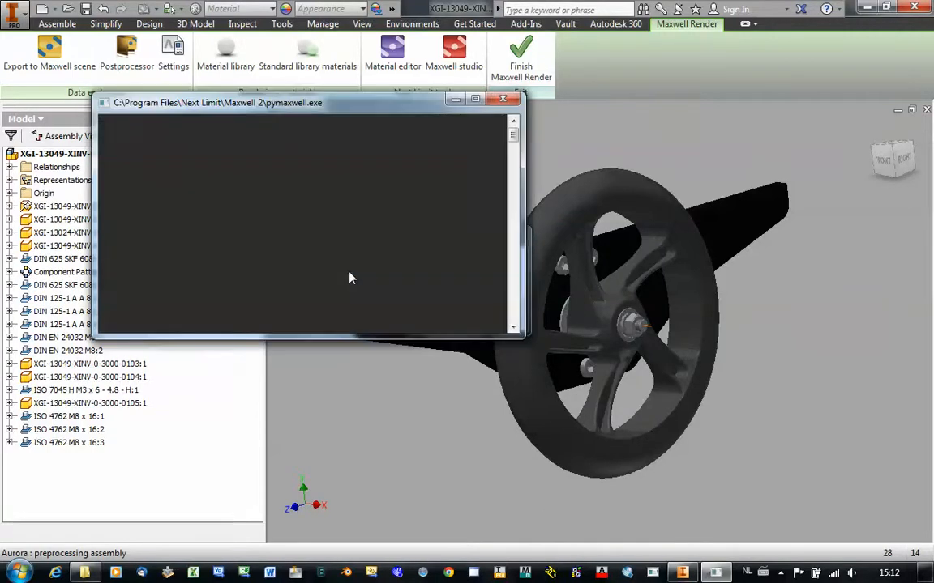
{"action": "mouse_move", "coordinate": [316, 349]}
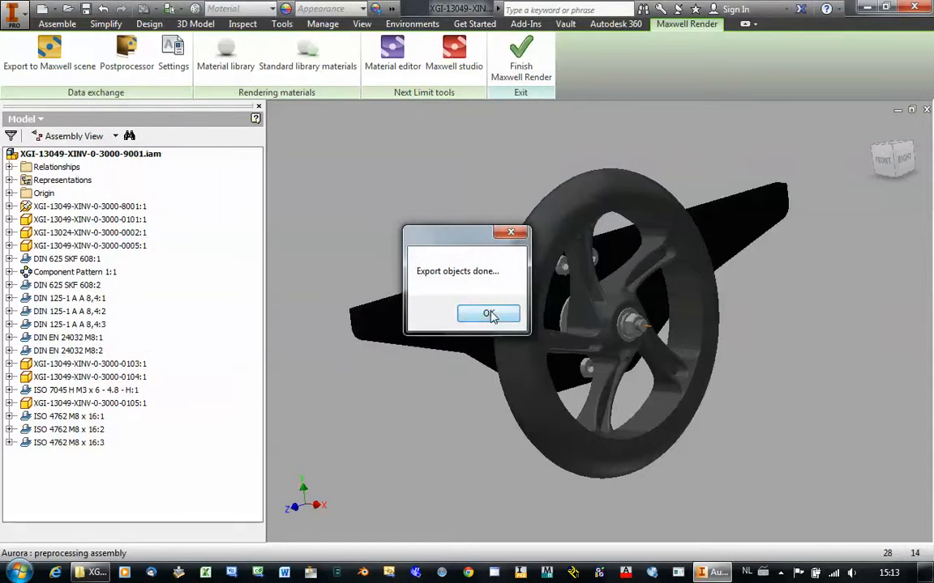
{"action": "left_click", "coordinate": [488, 314]}
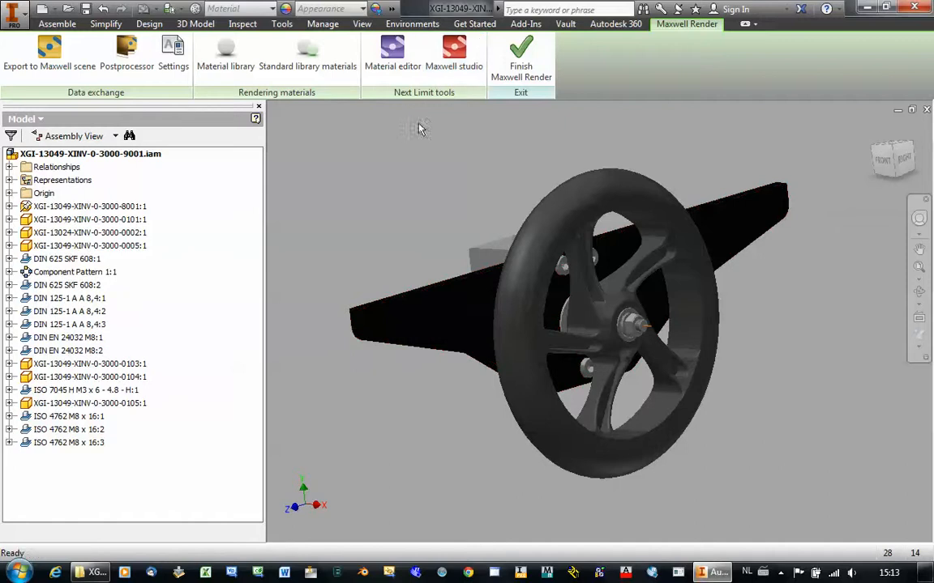
{"action": "left_click", "coordinate": [454, 55]}
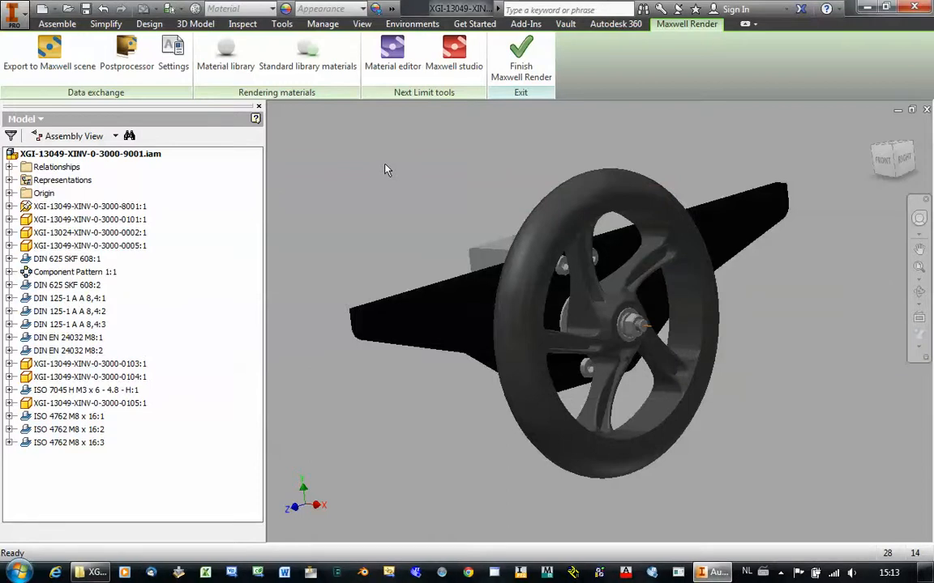
Step: Show the File menu in Maxwell Studio's empty untitled scene
{"action": "left_click", "coordinate": [454, 55]}
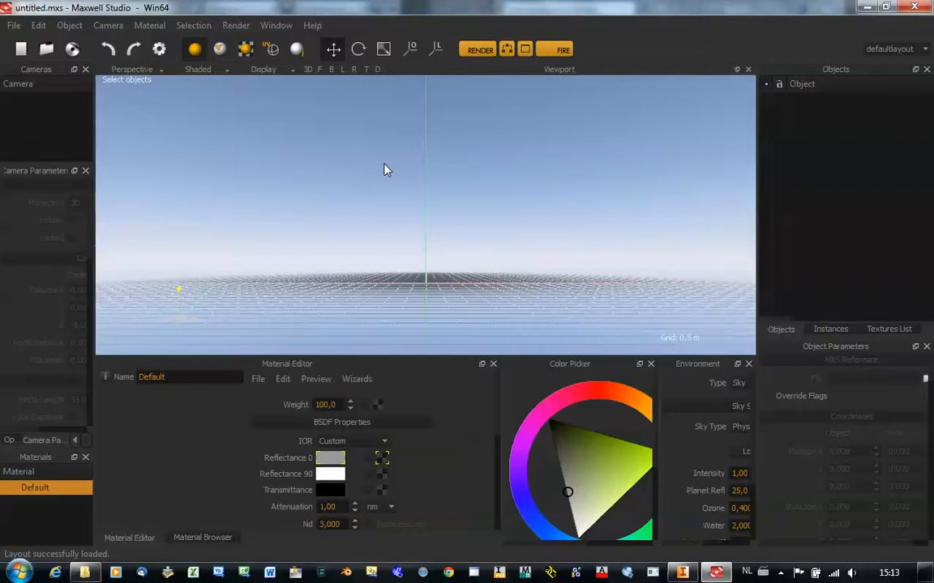
{"action": "mouse_move", "coordinate": [132, 147]}
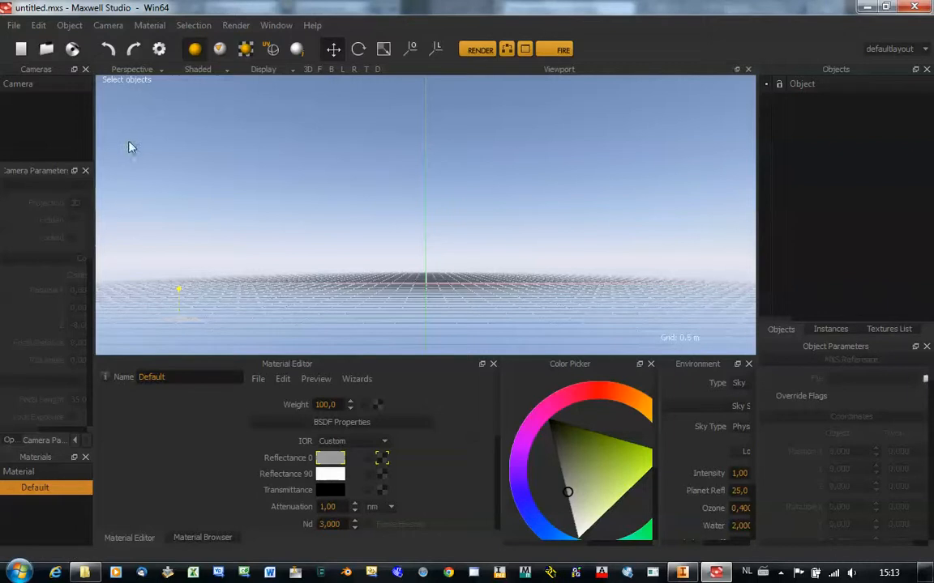
{"action": "mouse_move", "coordinate": [50, 71]}
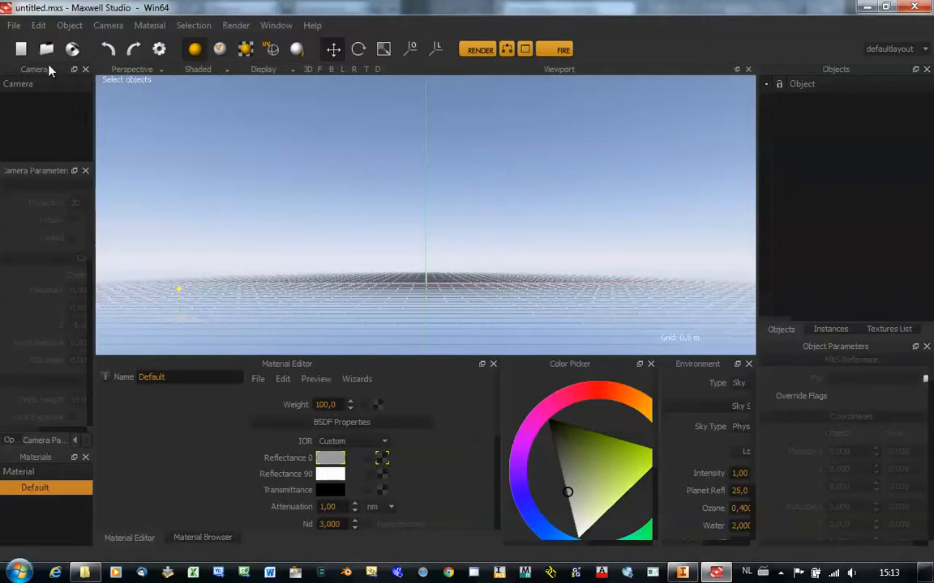
{"action": "left_click", "coordinate": [13, 25]}
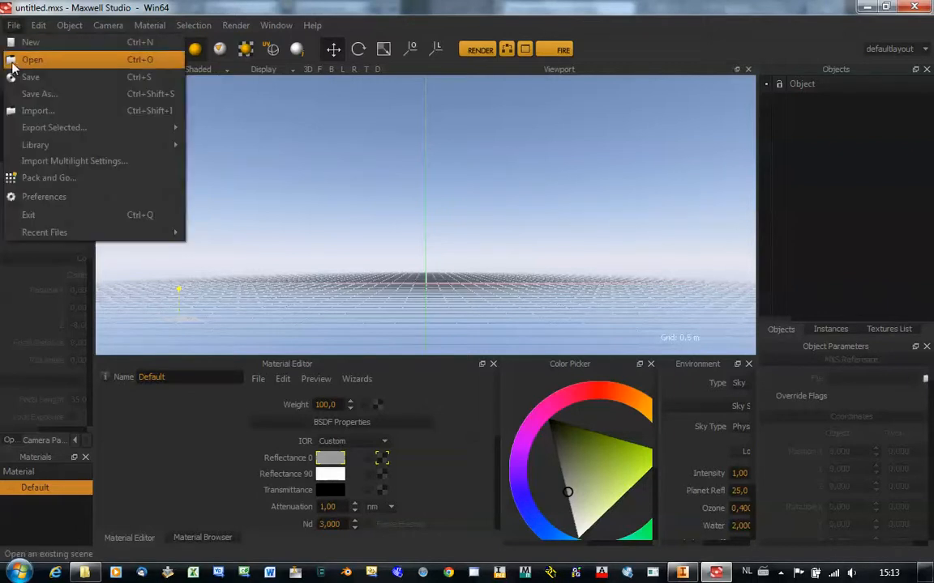
Step: Open XGI-13049-XINV-0-3000-9001.mxs from the Maxwell\MXS folder
{"action": "left_click", "coordinate": [32, 60]}
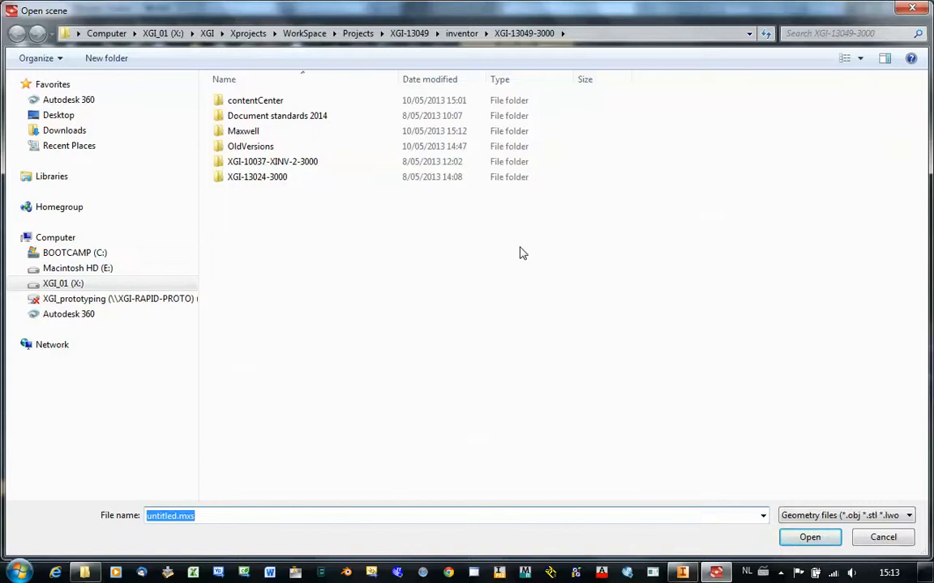
{"action": "mouse_move", "coordinate": [496, 220]}
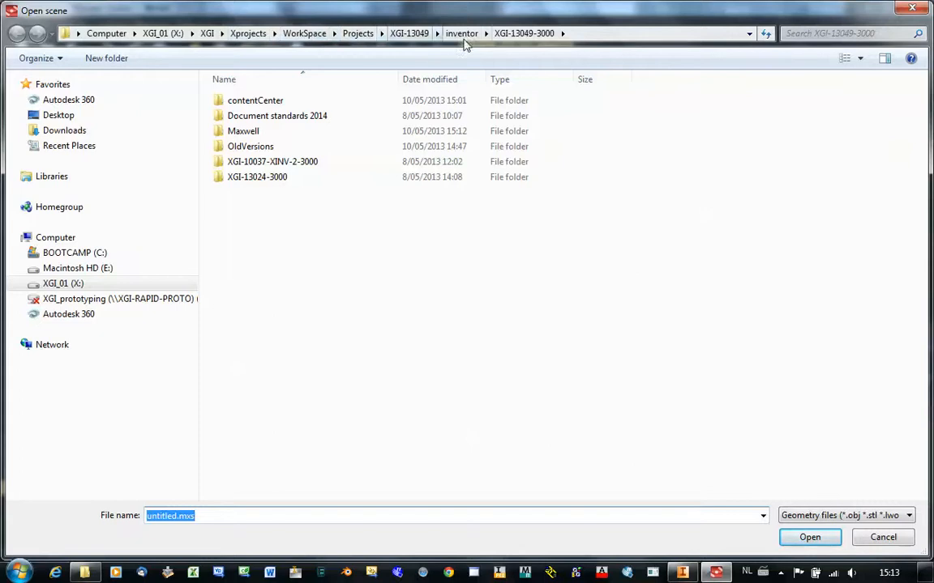
{"action": "mouse_move", "coordinate": [520, 230]}
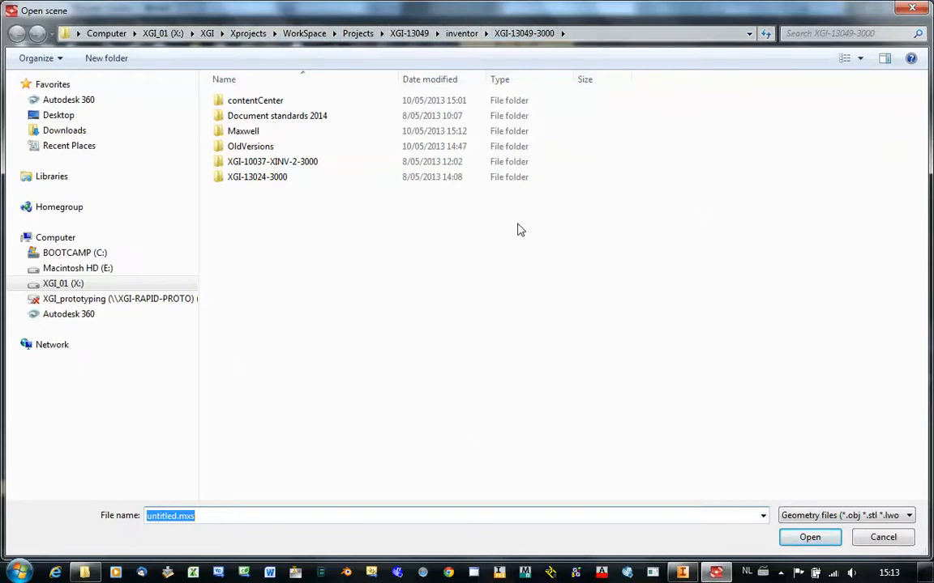
{"action": "mouse_move", "coordinate": [344, 161]}
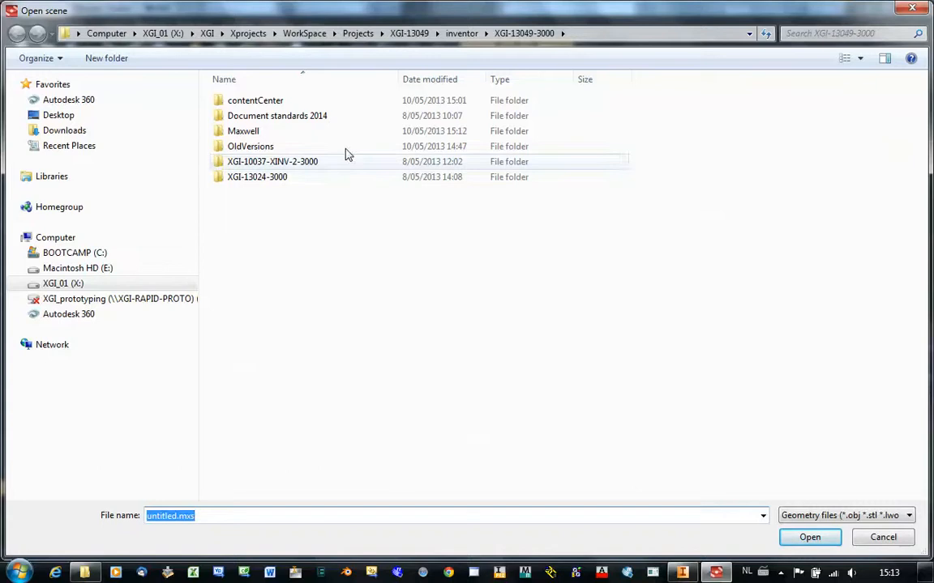
{"action": "mouse_move", "coordinate": [259, 205]}
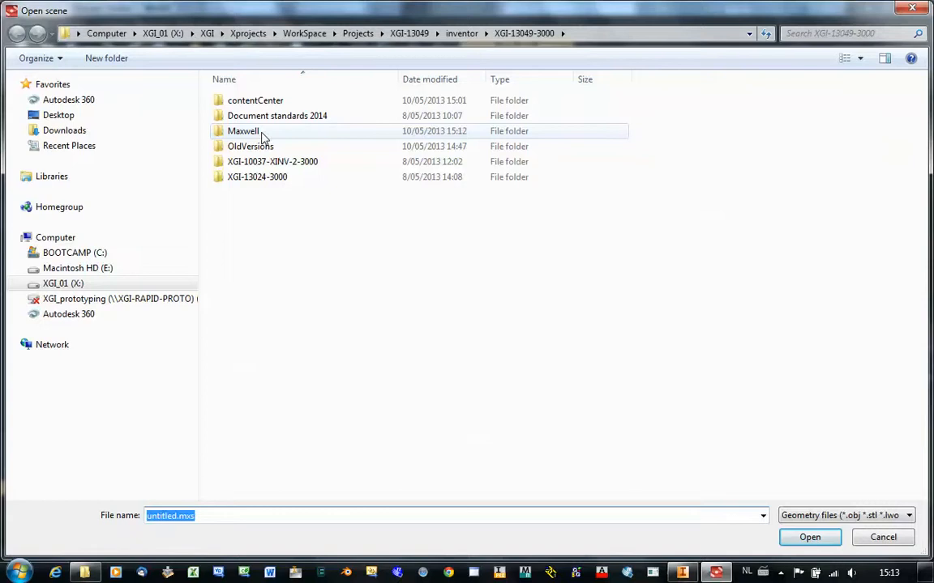
{"action": "double_click", "coordinate": [243, 130]}
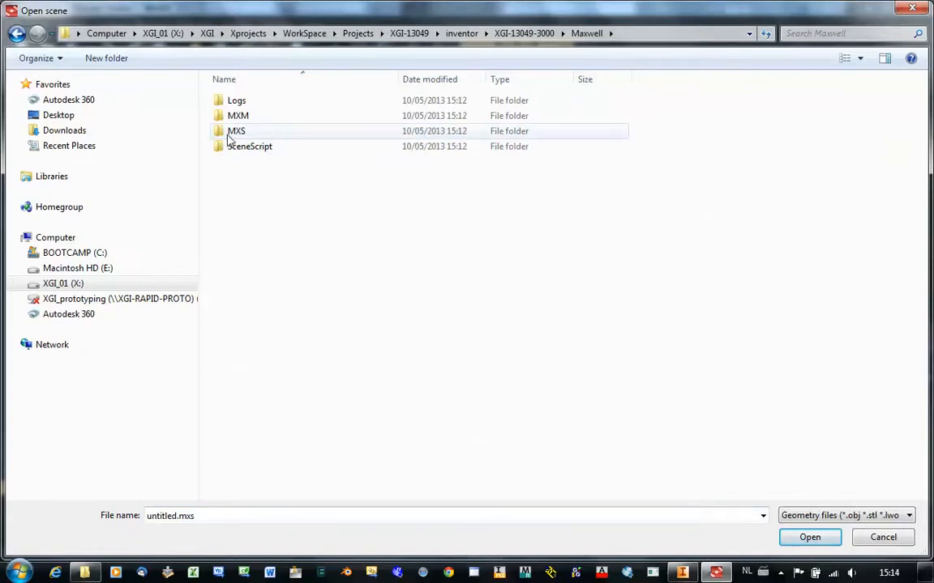
{"action": "mouse_move", "coordinate": [246, 136]}
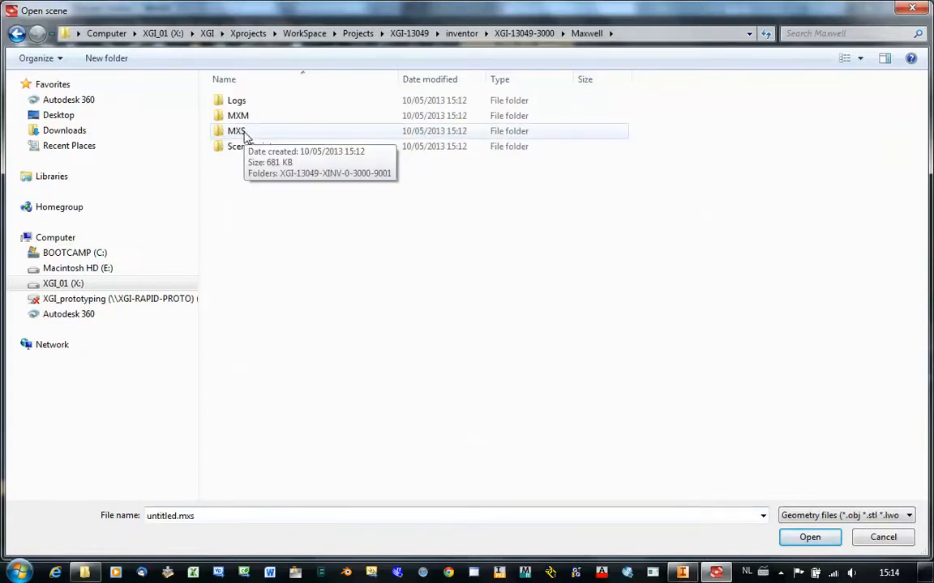
{"action": "double_click", "coordinate": [236, 130]}
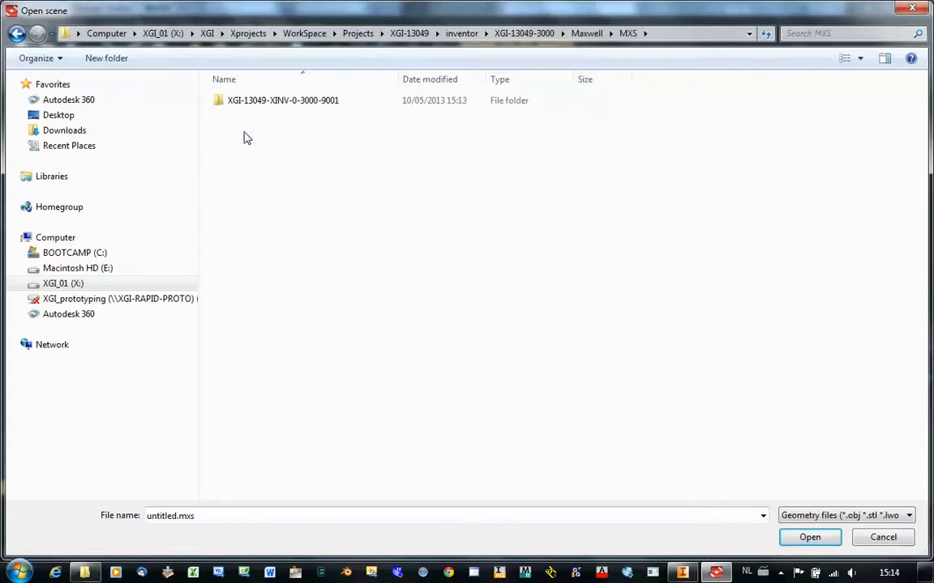
{"action": "mouse_move", "coordinate": [233, 127]}
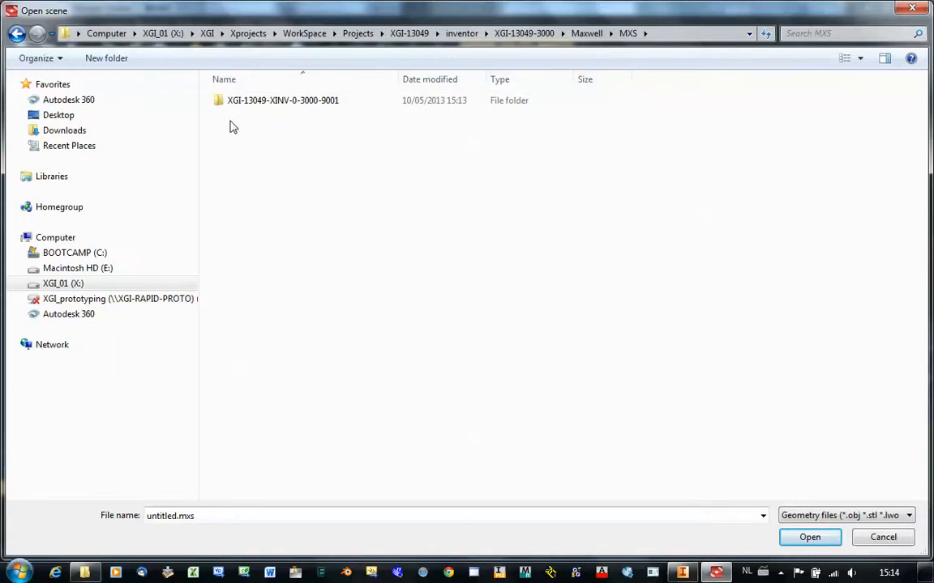
{"action": "left_click", "coordinate": [283, 100]}
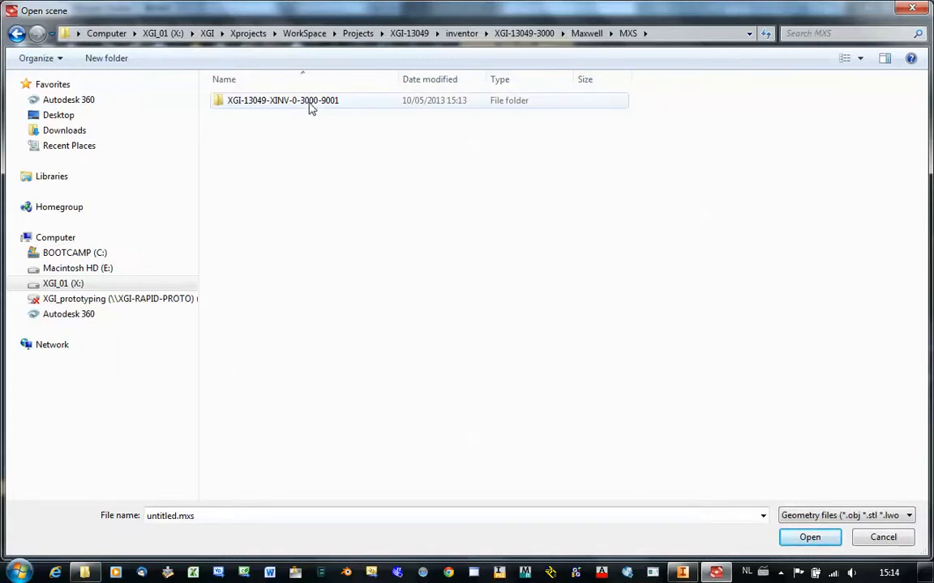
{"action": "double_click", "coordinate": [282, 100]}
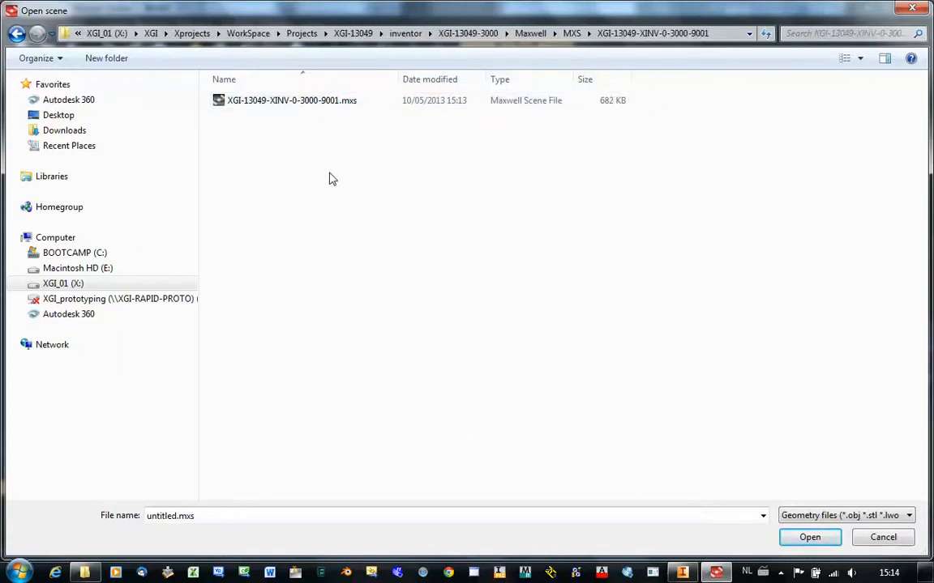
{"action": "left_click", "coordinate": [292, 99]}
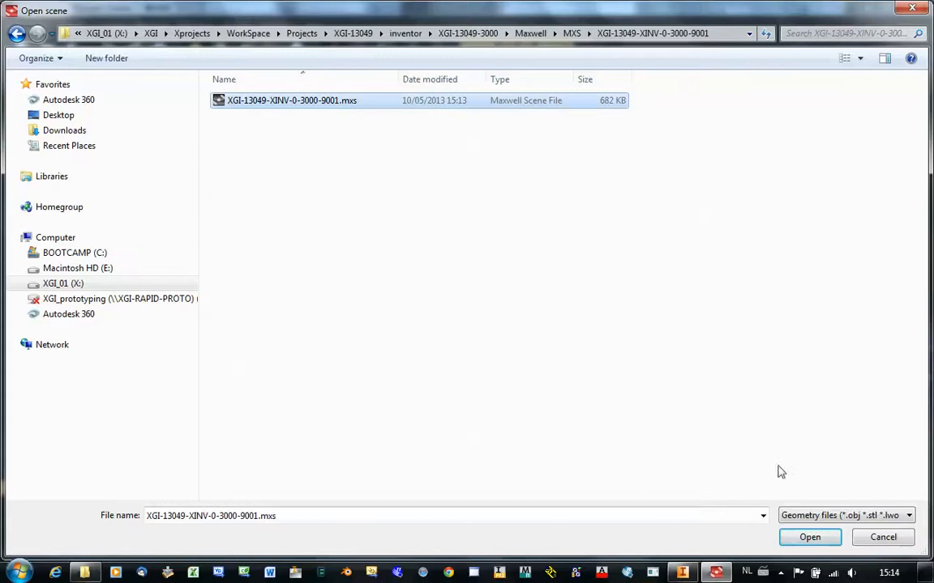
{"action": "left_click", "coordinate": [809, 537]}
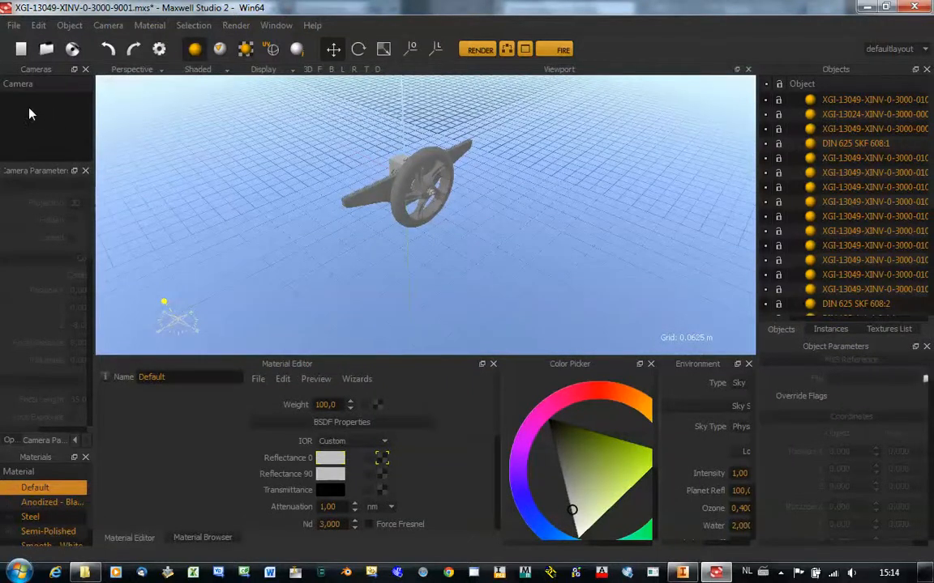
Step: Create a new camera orbited around the wheel assembly and start rendering
{"action": "right_click", "coordinate": [32, 105]}
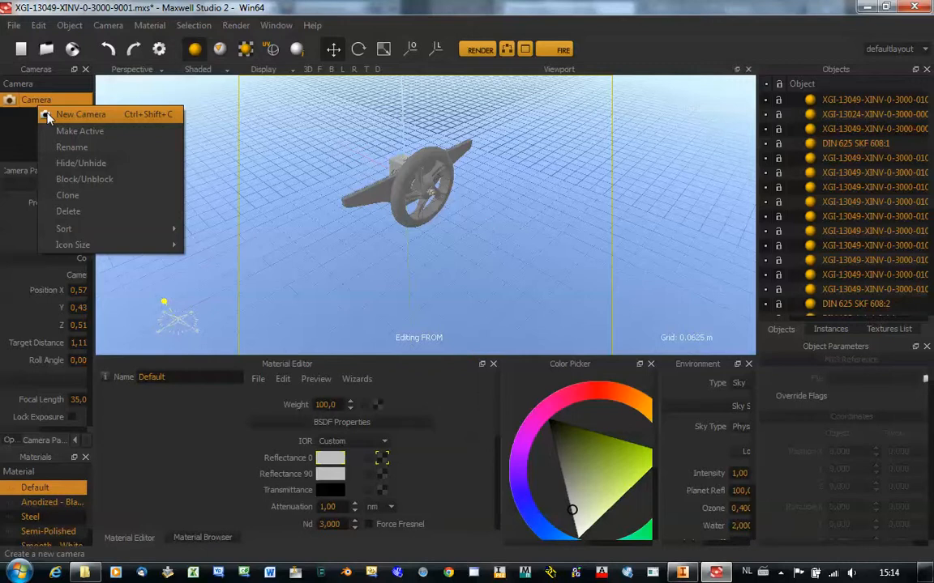
{"action": "left_click", "coordinate": [79, 131]}
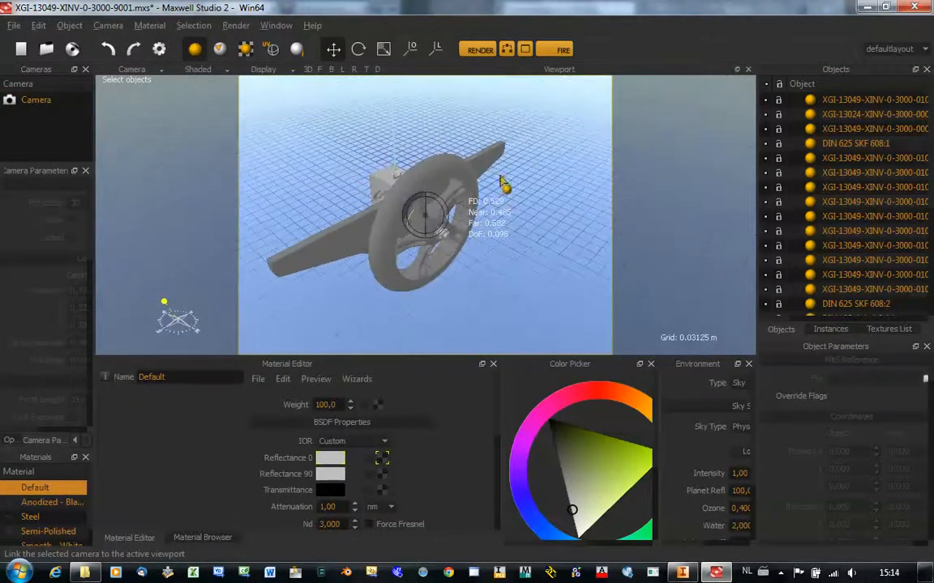
{"action": "left_click_drag", "start_coordinate": [503, 186], "coordinate": [413, 259]}
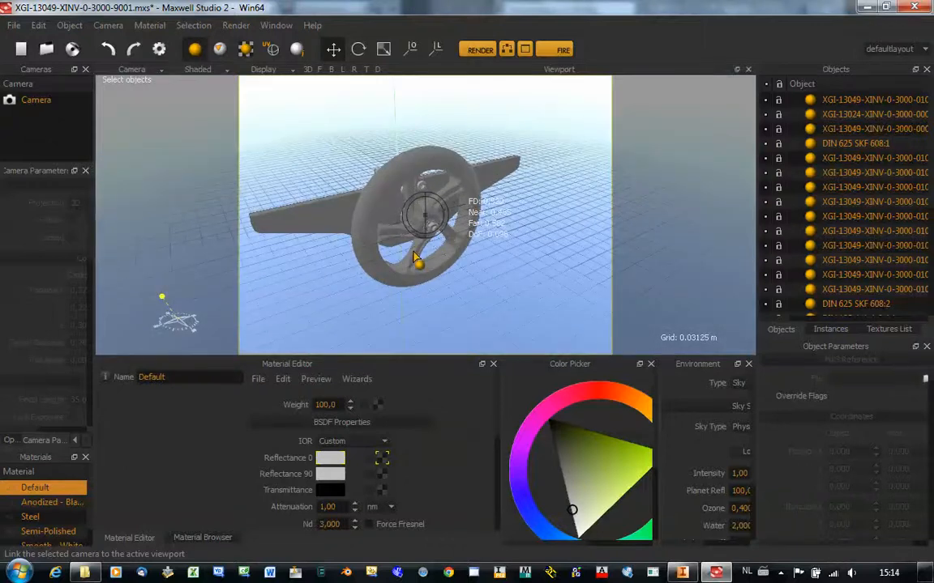
{"action": "left_click", "coordinate": [479, 49]}
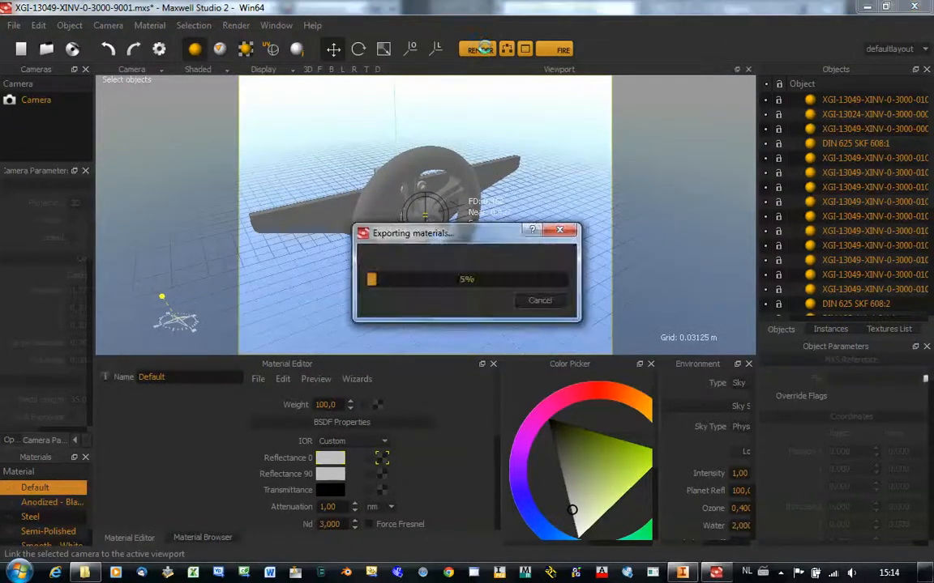
Step: Let Maxwell Render reach 100% on the wheel assembly, then minimize it
{"action": "left_click", "coordinate": [554, 49]}
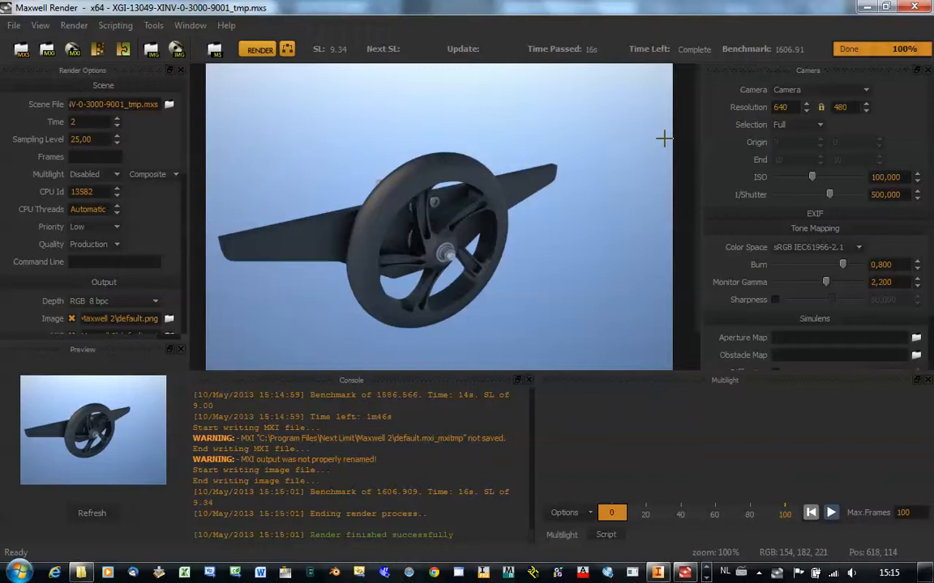
{"action": "mouse_move", "coordinate": [866, 7]}
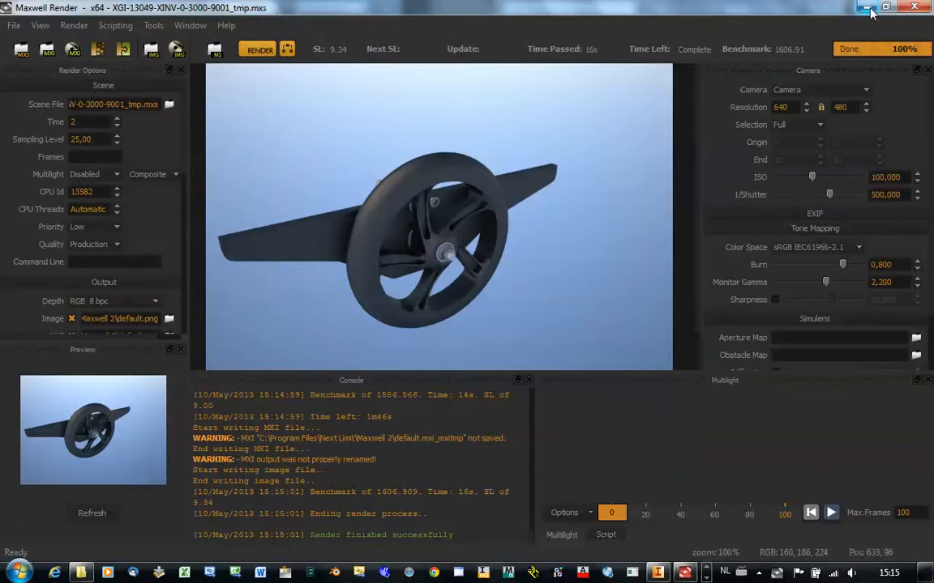
{"action": "mouse_move", "coordinate": [867, 7]}
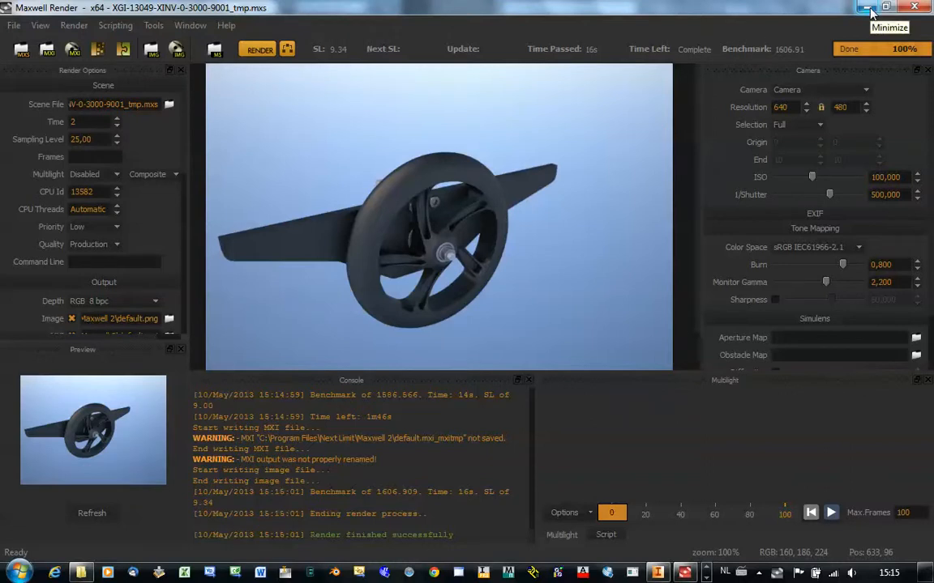
{"action": "left_click", "coordinate": [865, 8]}
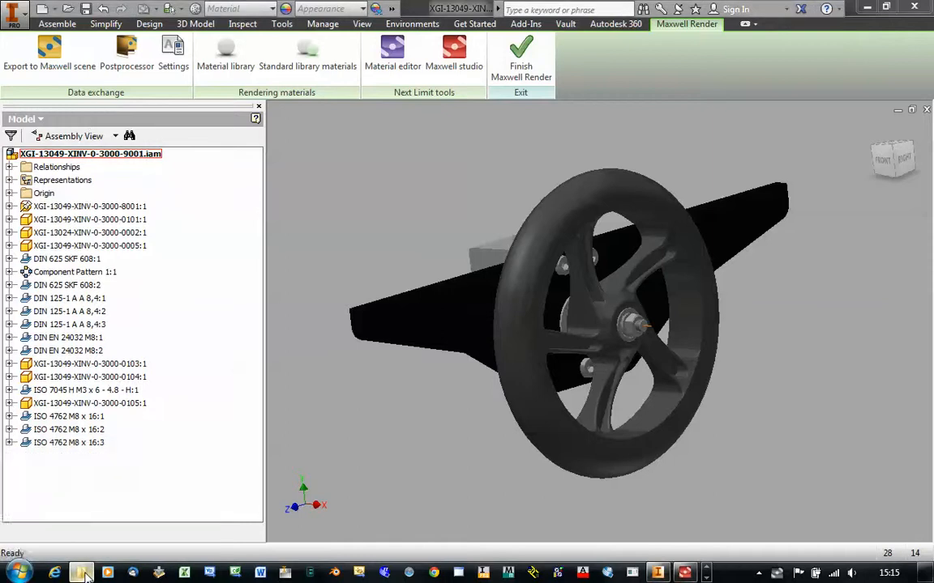
Step: Switch to Explorer and open the Maxwell folder in XGI-13049-3000
{"action": "left_click", "coordinate": [81, 573]}
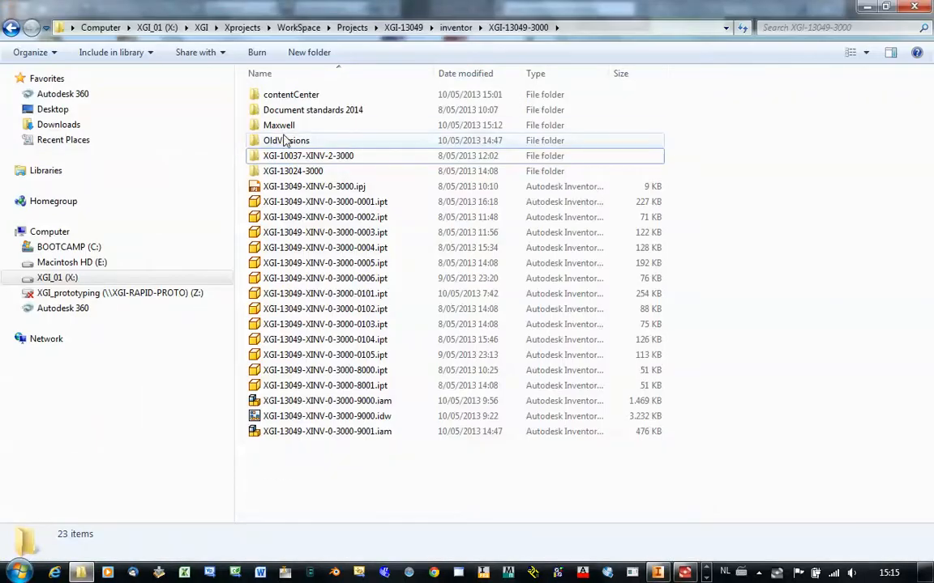
{"action": "left_click", "coordinate": [279, 125]}
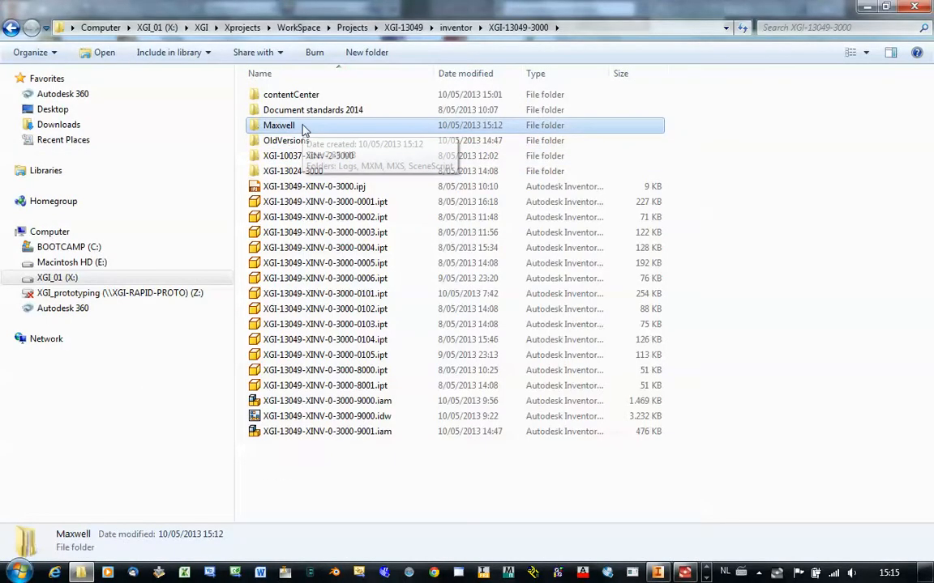
{"action": "mouse_move", "coordinate": [488, 240]}
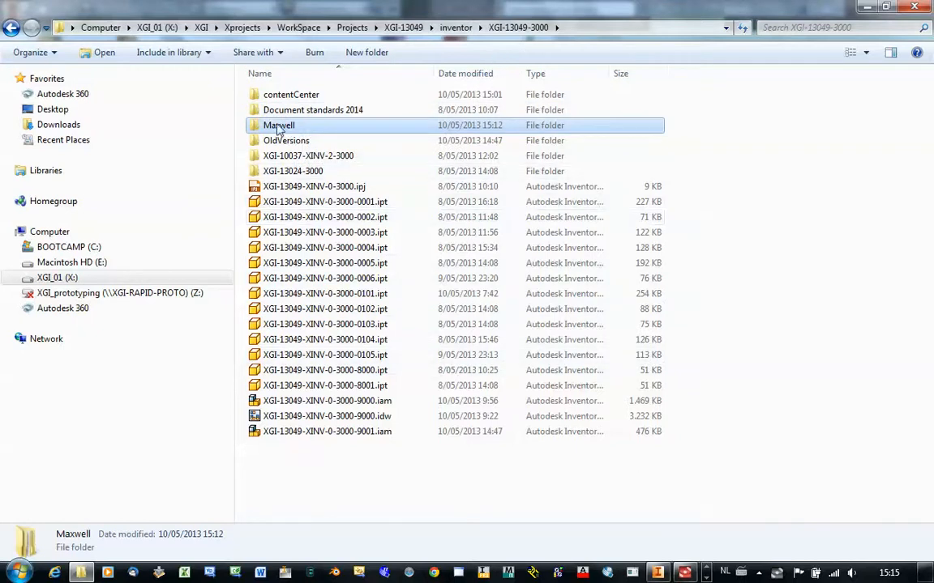
{"action": "mouse_move", "coordinate": [260, 136]}
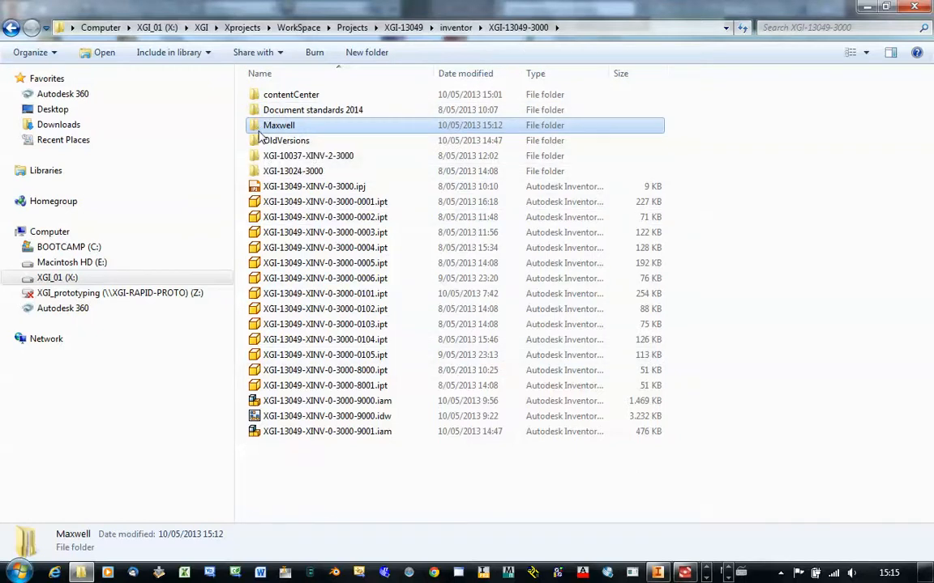
{"action": "mouse_move", "coordinate": [307, 134]}
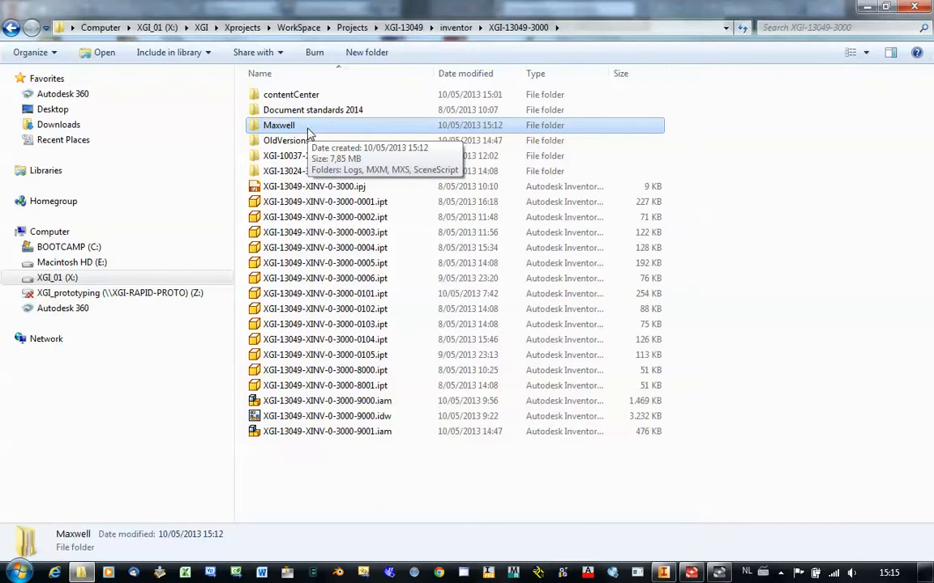
{"action": "mouse_move", "coordinate": [263, 410]}
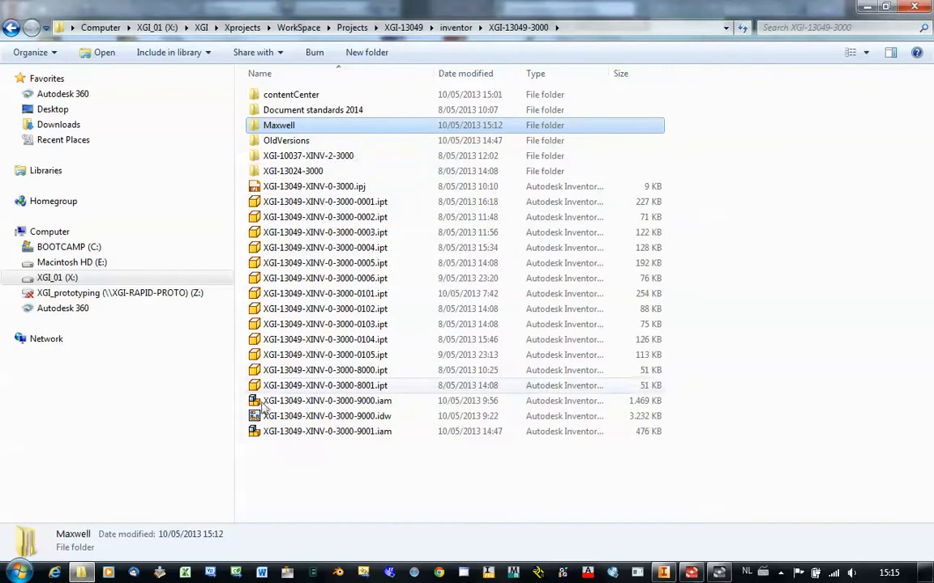
{"action": "double_click", "coordinate": [278, 125]}
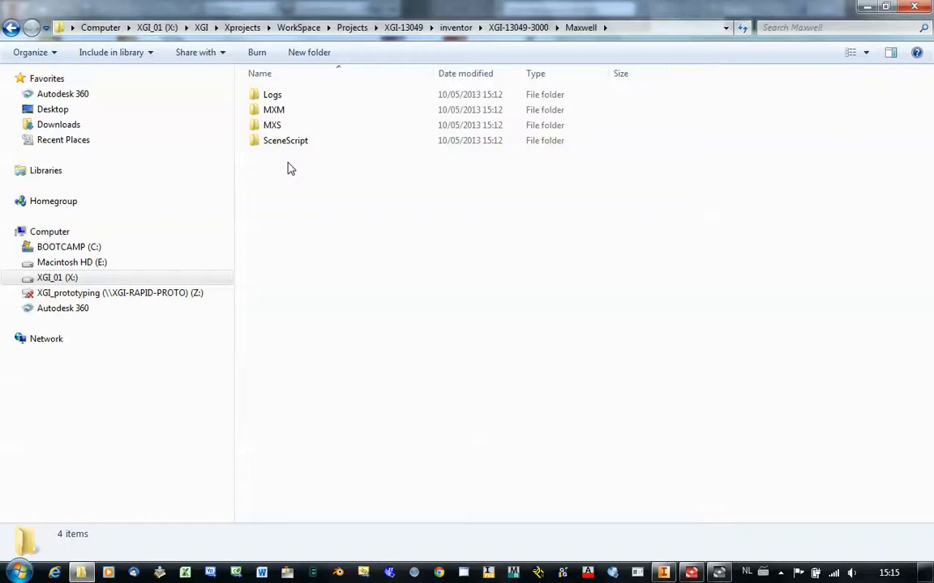
Step: Browse the two exported MXS scene files, then open the MXM folder
{"action": "left_click", "coordinate": [272, 125]}
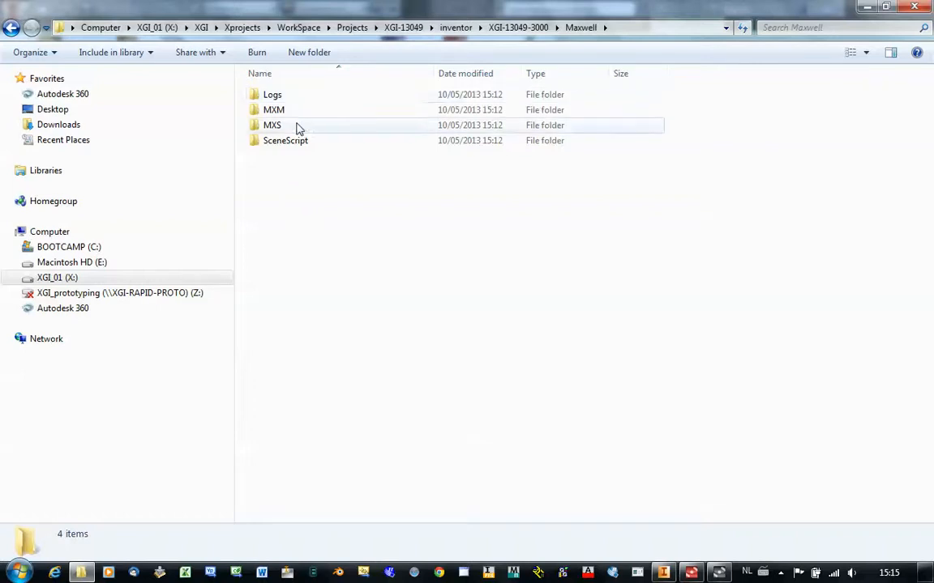
{"action": "mouse_move", "coordinate": [298, 178]}
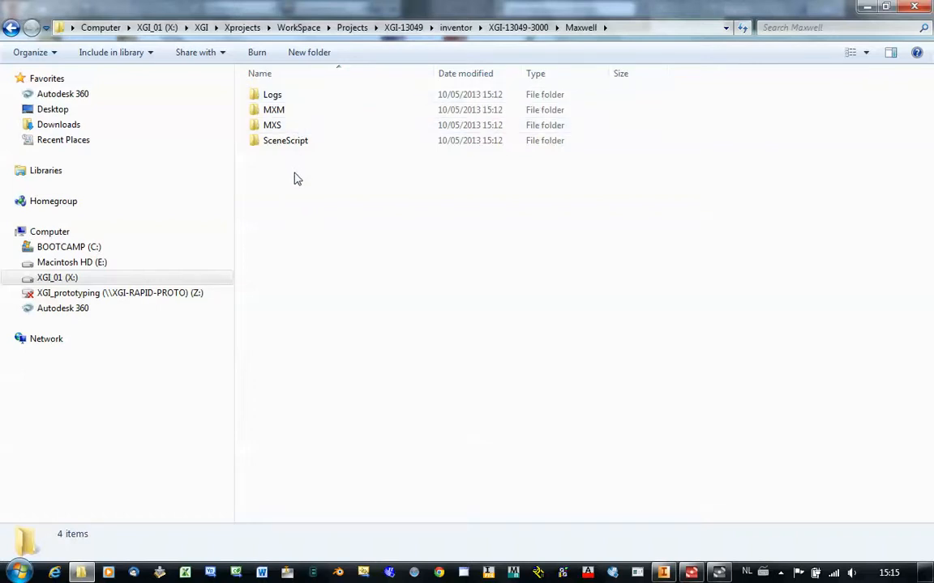
{"action": "mouse_move", "coordinate": [290, 206]}
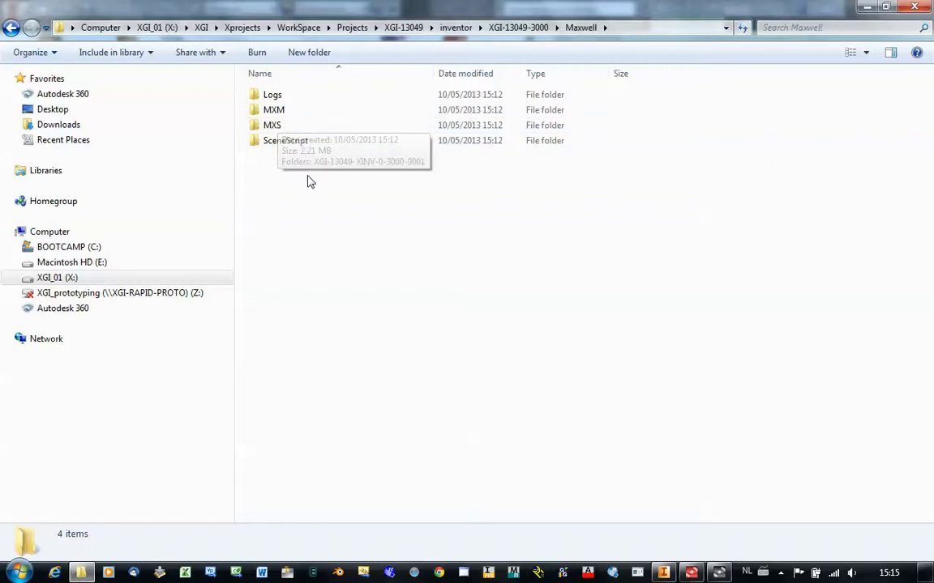
{"action": "mouse_move", "coordinate": [280, 125]}
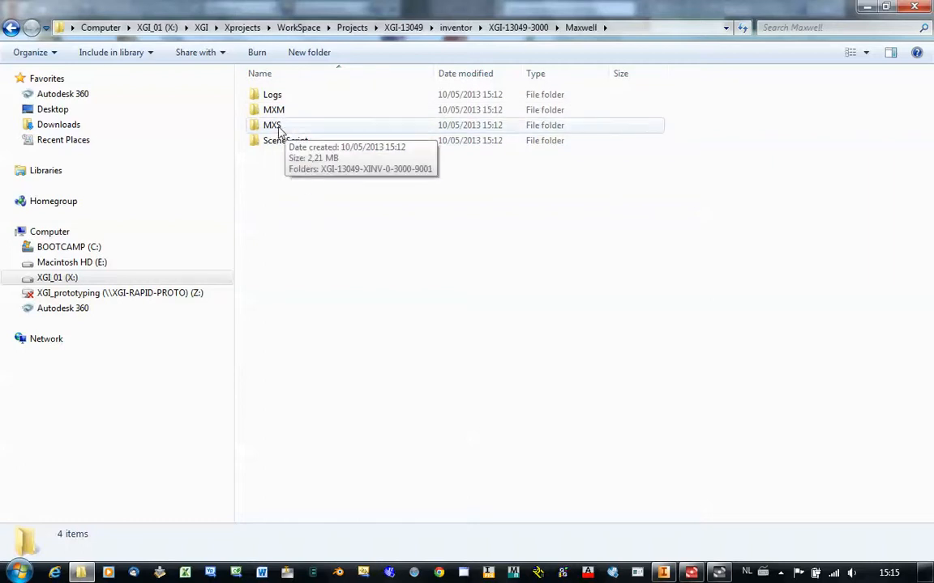
{"action": "double_click", "coordinate": [272, 125]}
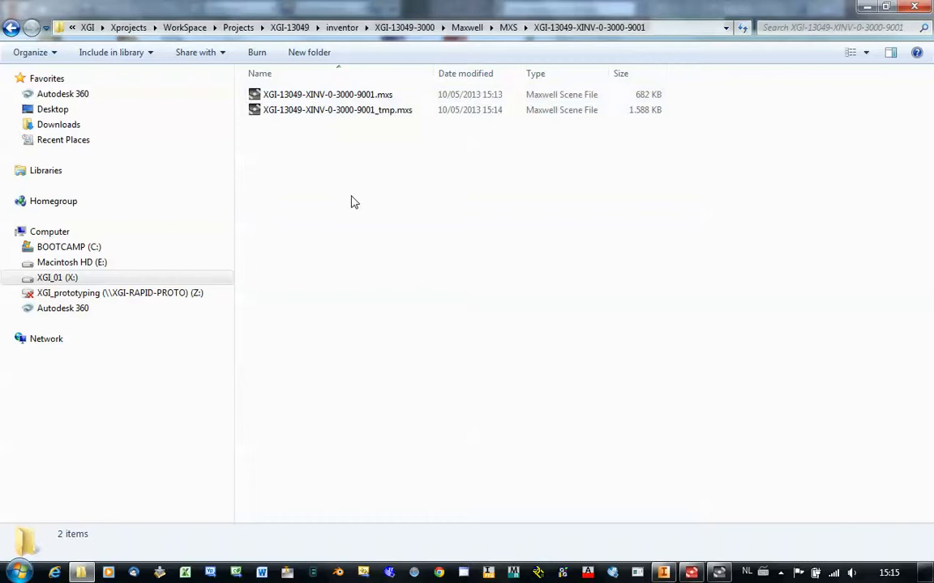
{"action": "mouse_move", "coordinate": [509, 27]}
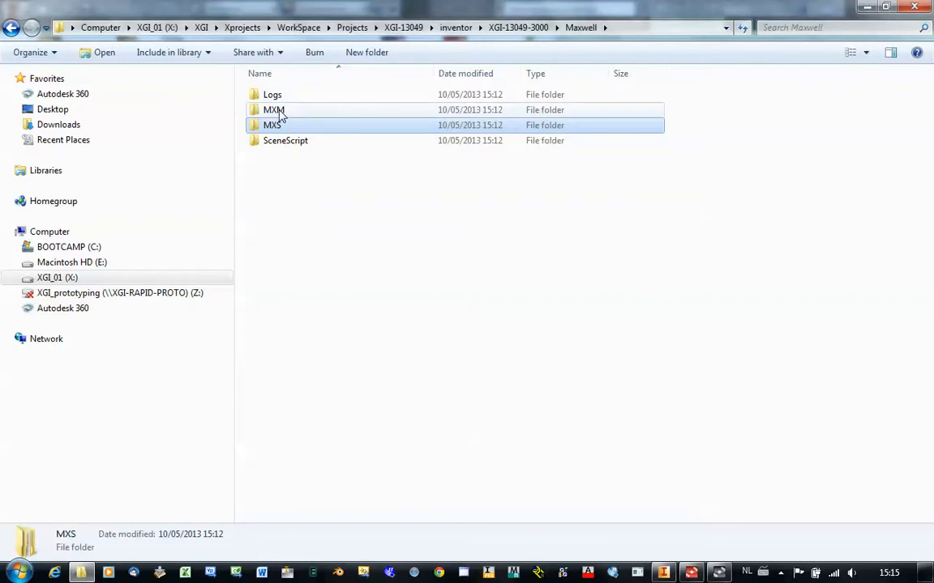
{"action": "double_click", "coordinate": [274, 109]}
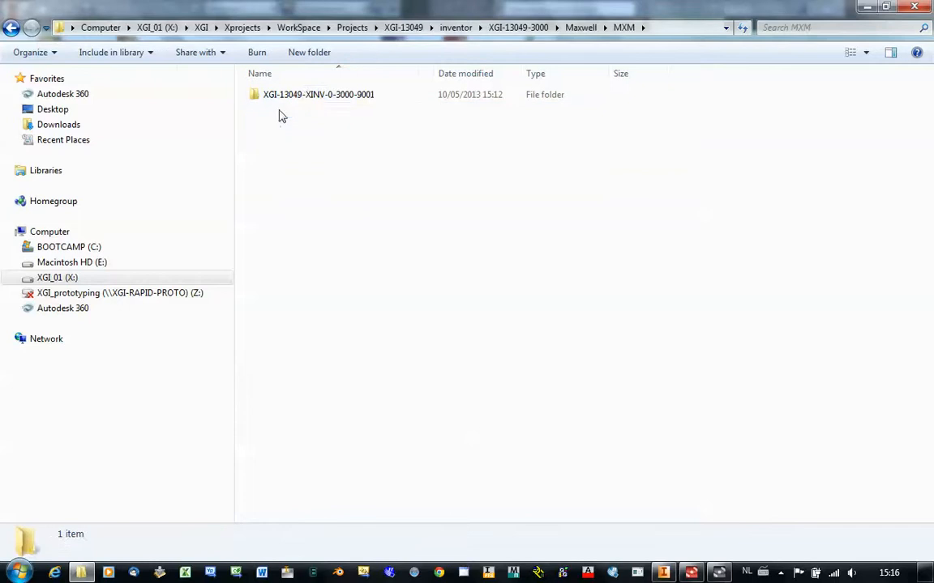
Step: Show Aurora_default.mxm inside the MXM model subfolder, then return to the Maxwell folder
{"action": "double_click", "coordinate": [318, 94]}
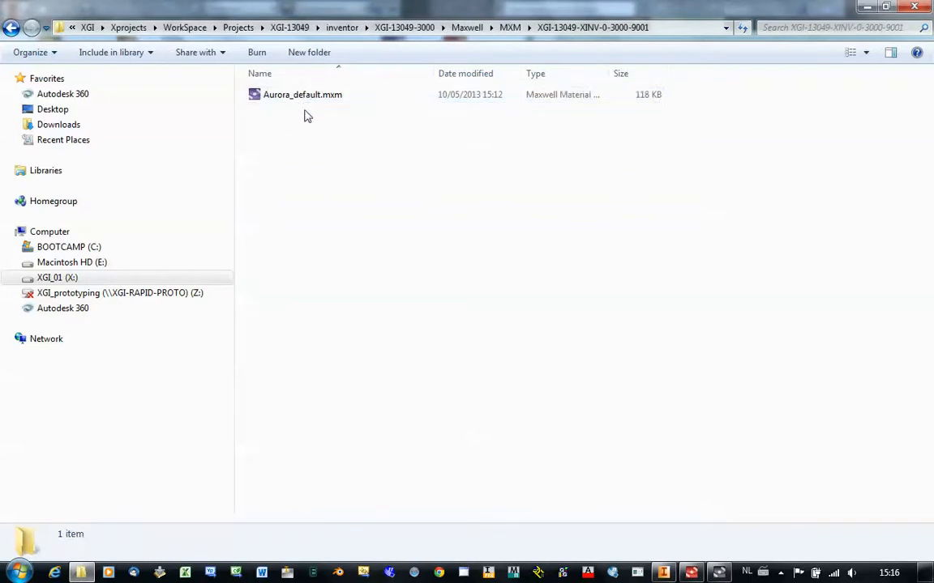
{"action": "mouse_move", "coordinate": [342, 127]}
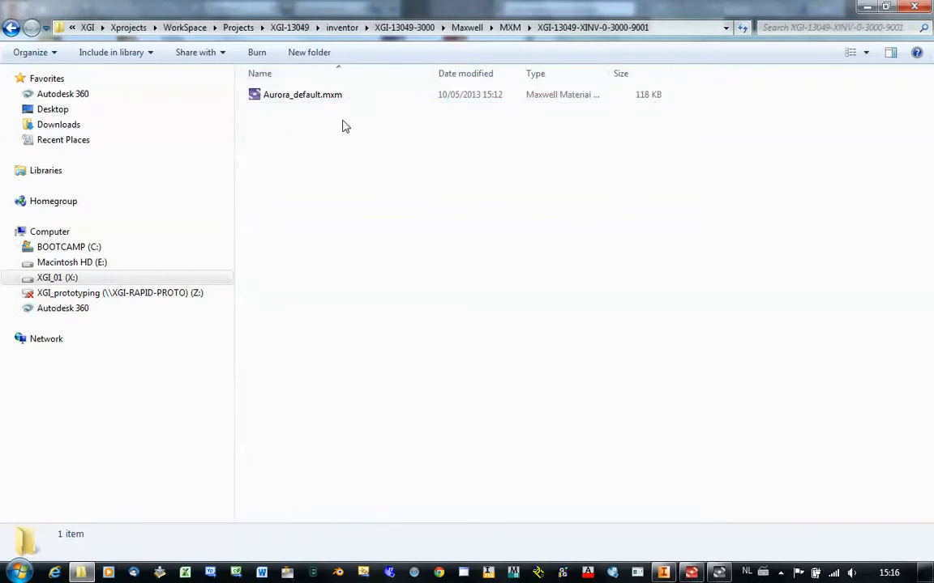
{"action": "mouse_move", "coordinate": [349, 119]}
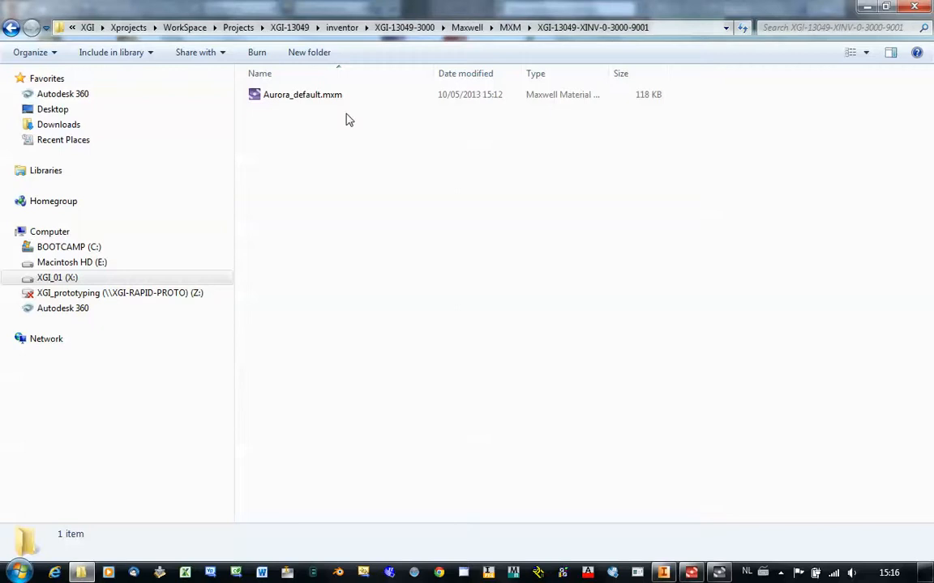
{"action": "mouse_move", "coordinate": [337, 119]}
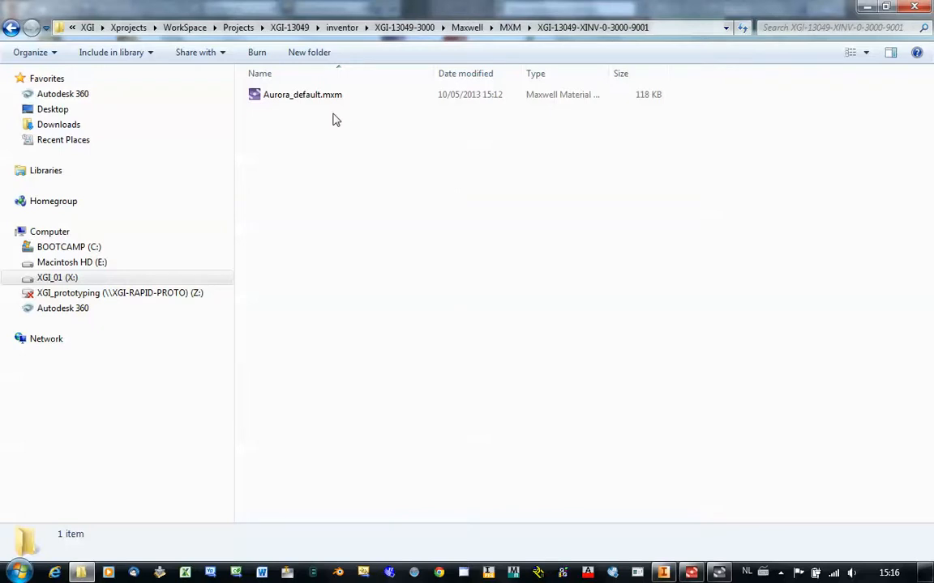
{"action": "mouse_move", "coordinate": [318, 120]}
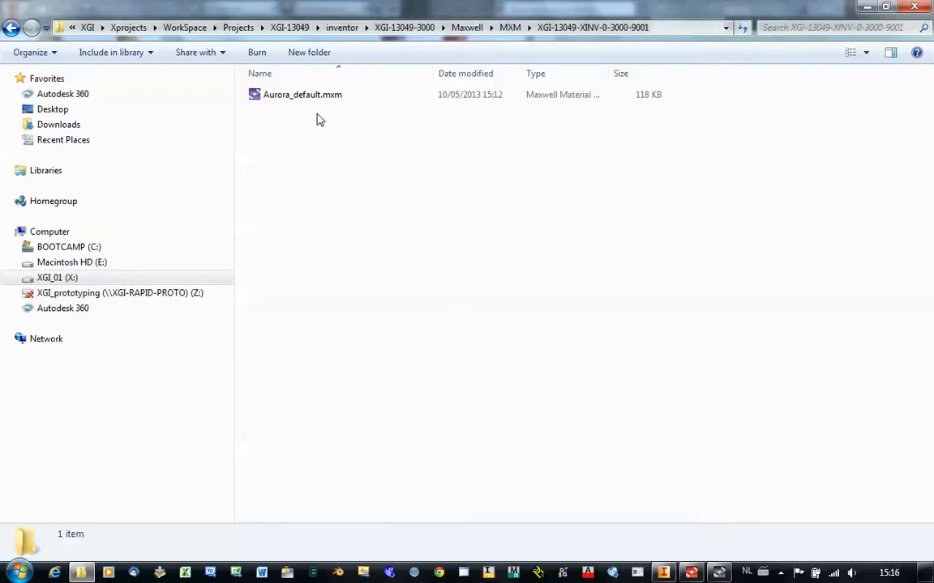
{"action": "mouse_move", "coordinate": [282, 330]}
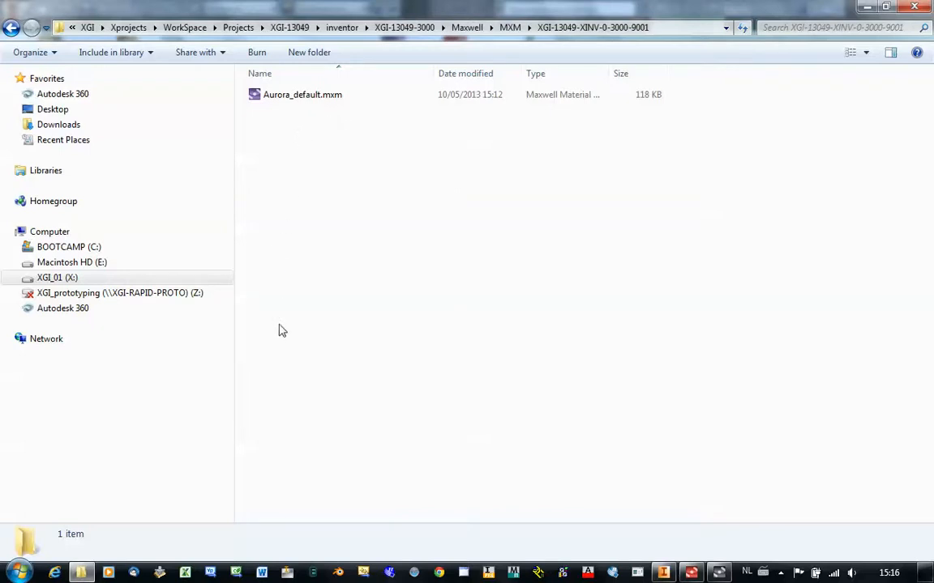
{"action": "mouse_move", "coordinate": [285, 131]}
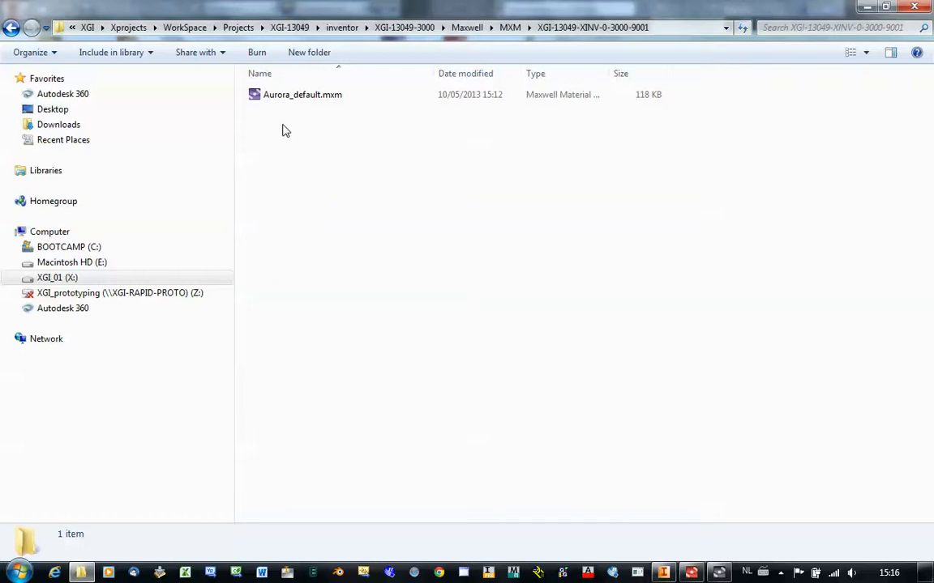
{"action": "mouse_move", "coordinate": [521, 150]}
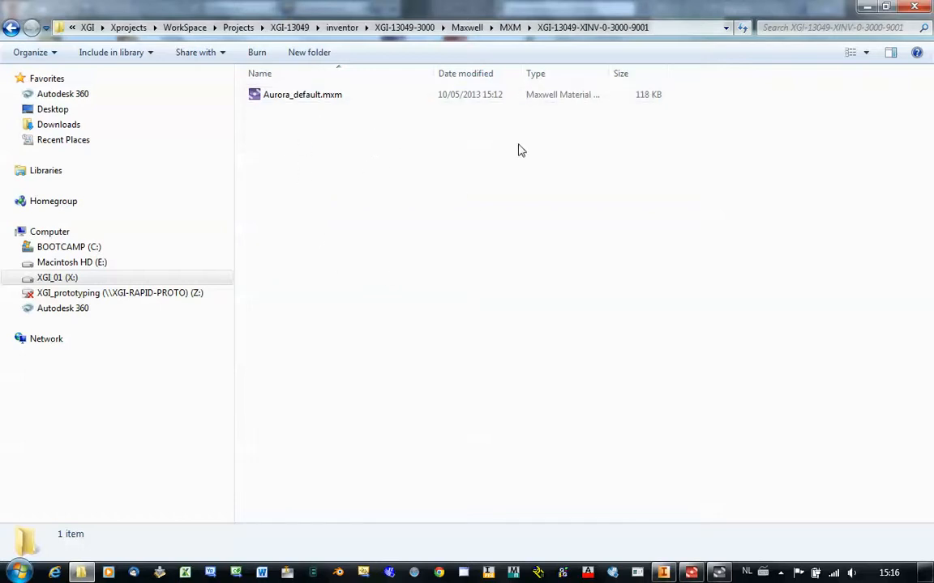
{"action": "left_click", "coordinate": [12, 27]}
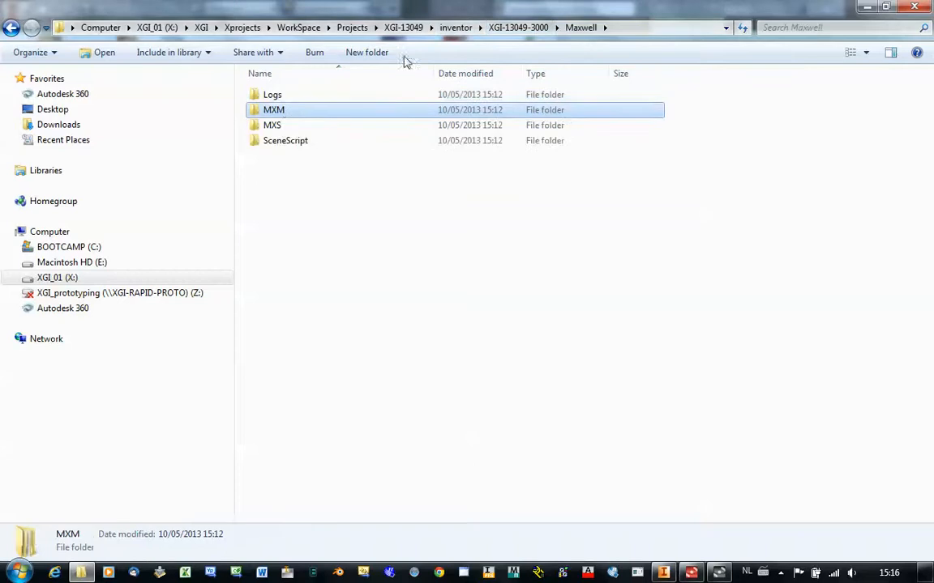
{"action": "mouse_move", "coordinate": [286, 140]}
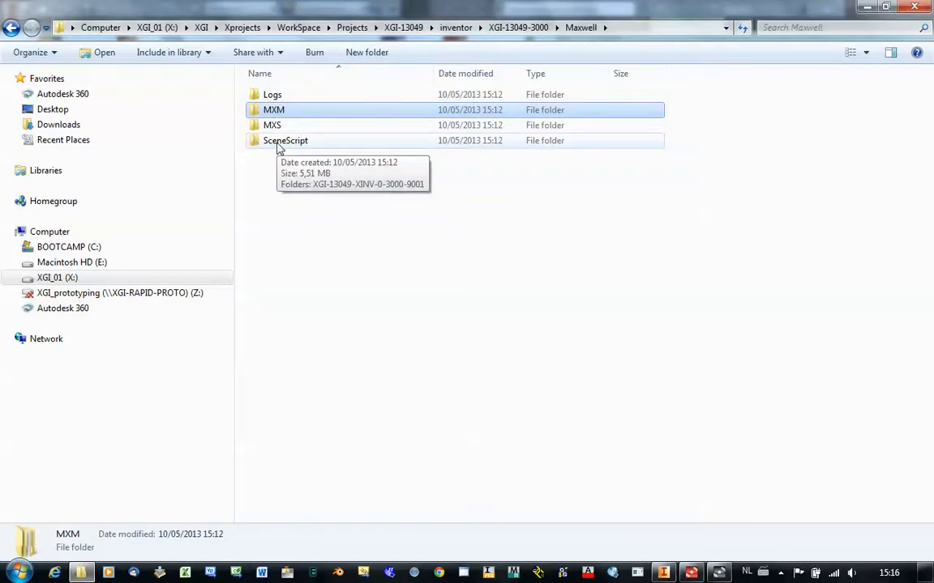
Step: Browse SceneScript's XGI-13049-XINV-0-3000-9001 folder down to its OBJ parts, batch file and .py script
{"action": "double_click", "coordinate": [285, 140]}
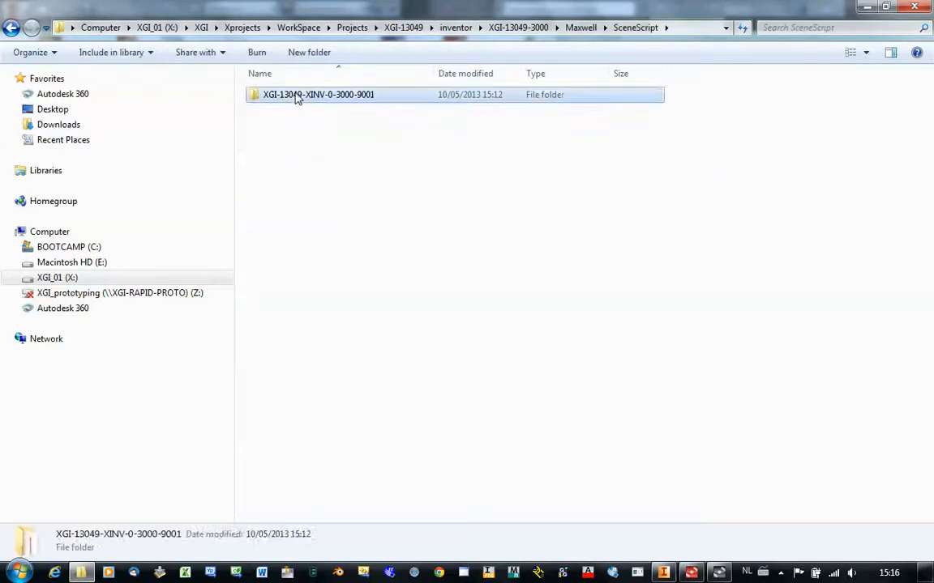
{"action": "double_click", "coordinate": [319, 94]}
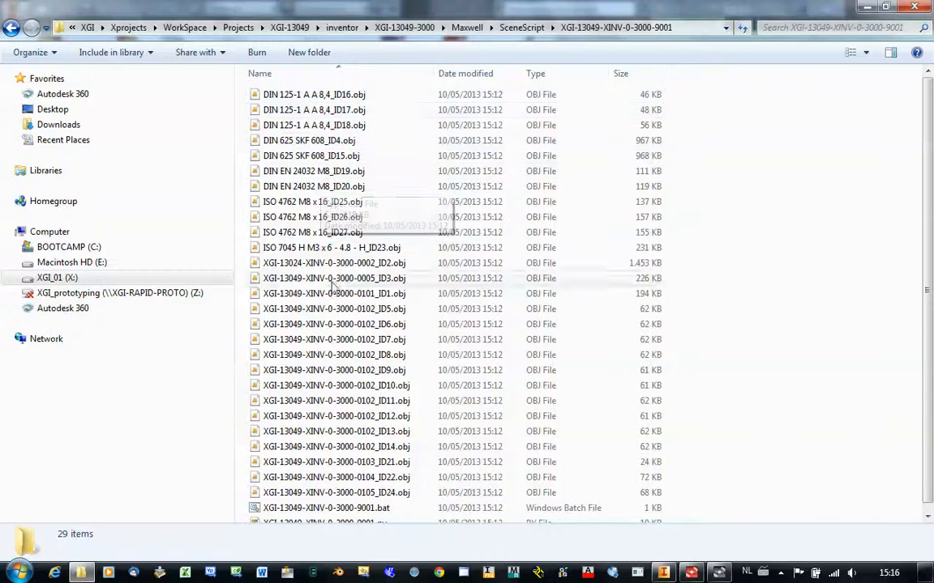
{"action": "mouse_move", "coordinate": [329, 187]}
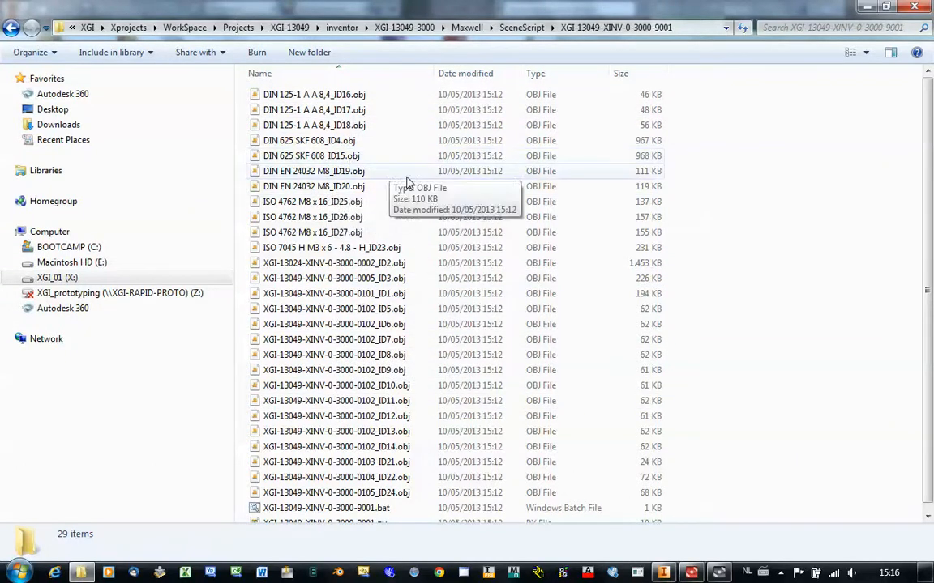
{"action": "mouse_move", "coordinate": [356, 125]}
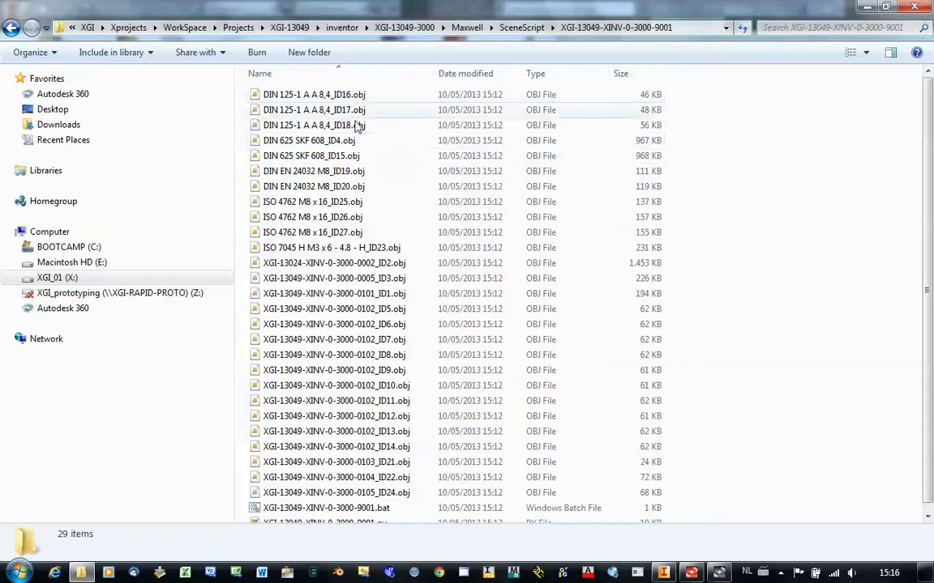
{"action": "scroll", "scroll_direction": "down", "scroll_amount": 3}
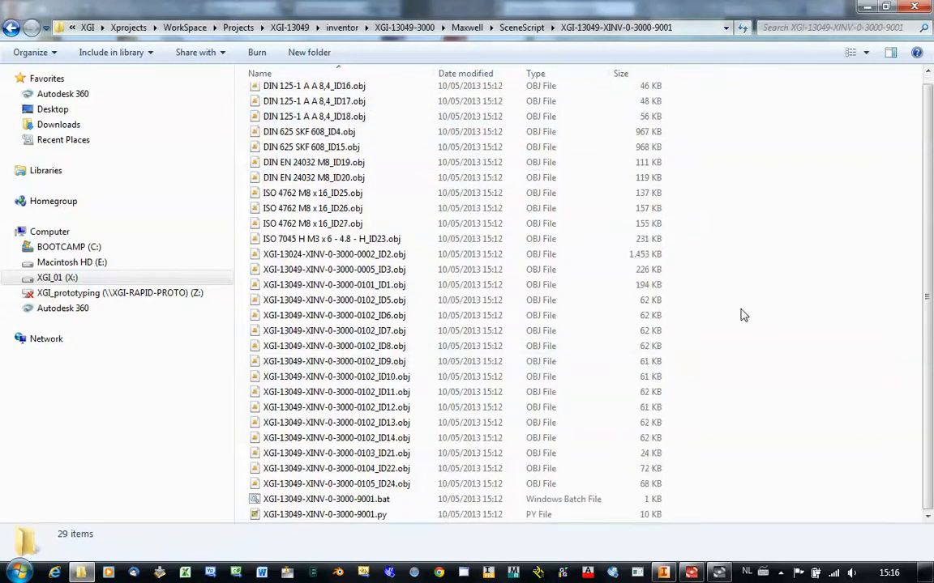
Step: Run XGI-13049-XINV-0-3000-9001.py, approving pymaxwell.exe in the User Account Control prompt
{"action": "left_click", "coordinate": [324, 515]}
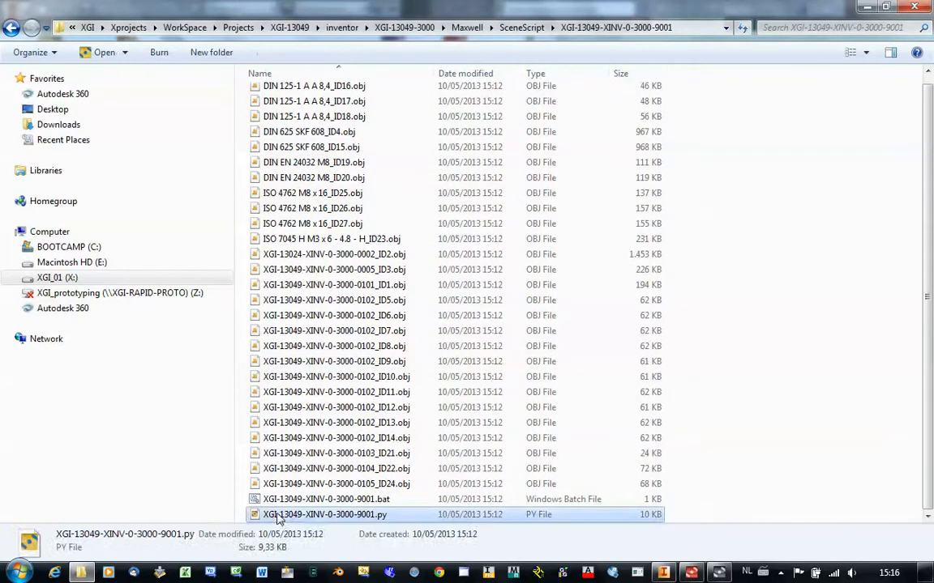
{"action": "mouse_move", "coordinate": [381, 514]}
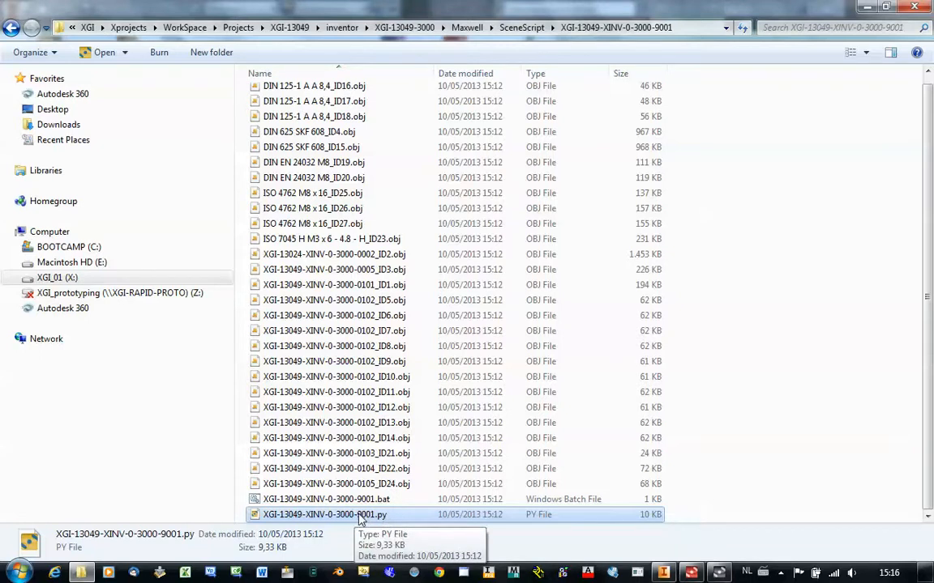
{"action": "double_click", "coordinate": [324, 515]}
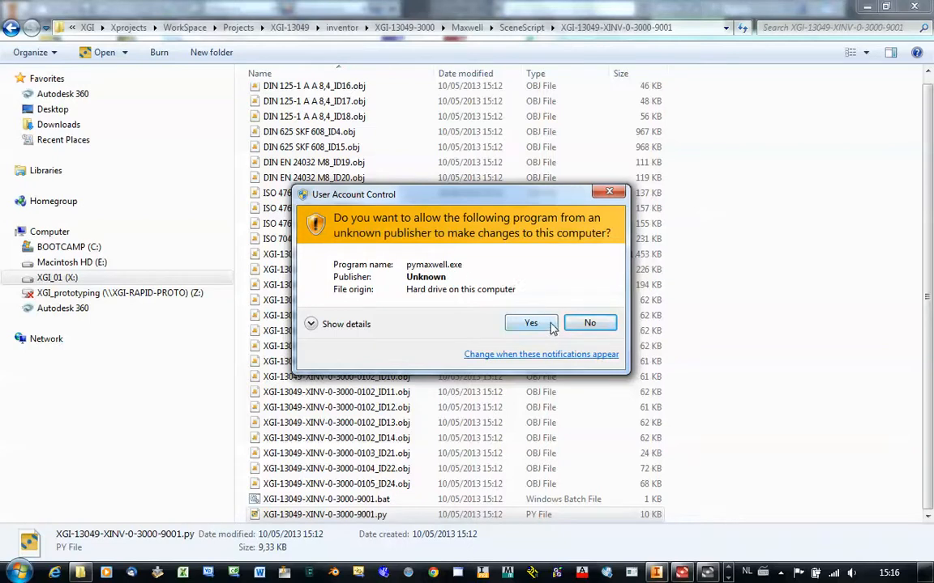
{"action": "mouse_move", "coordinate": [505, 278]}
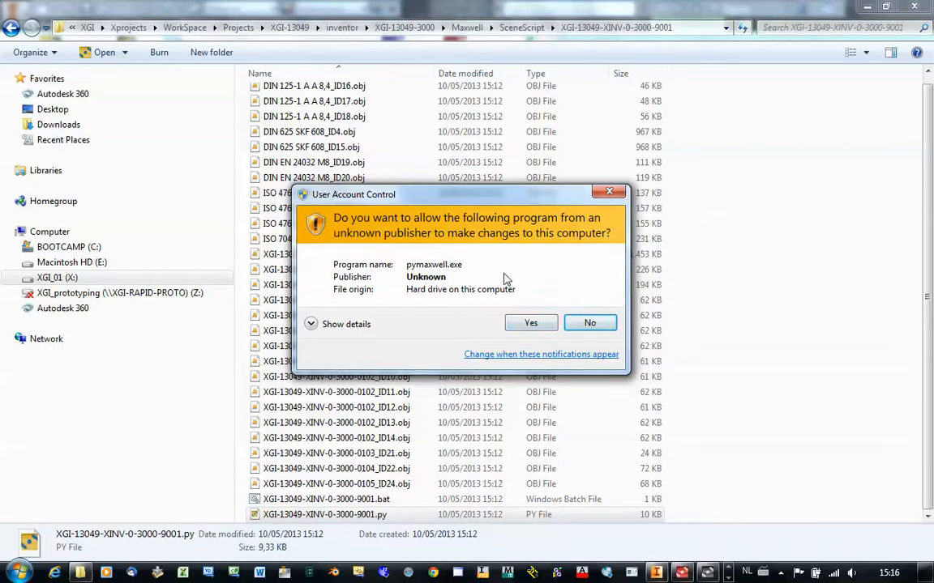
{"action": "mouse_move", "coordinate": [410, 304]}
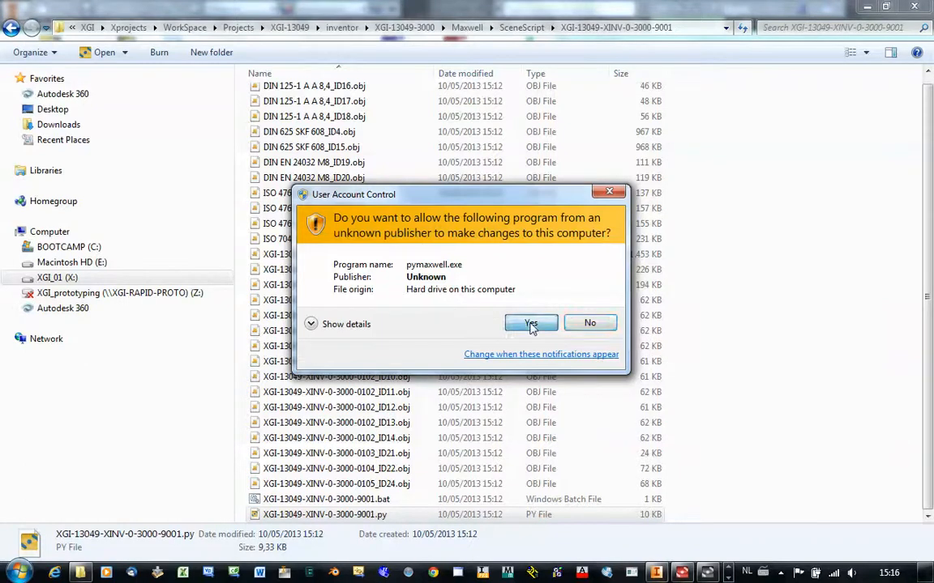
{"action": "left_click", "coordinate": [531, 322]}
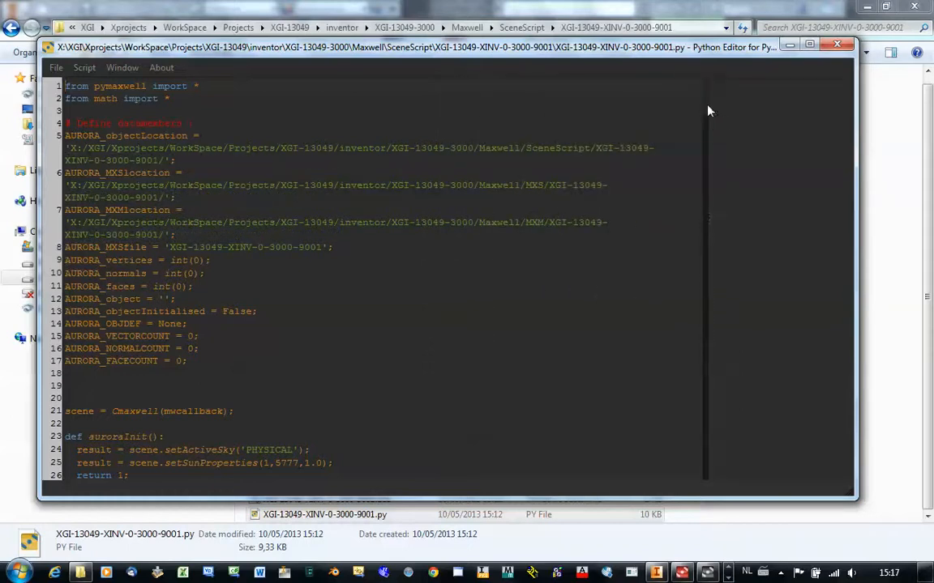
Step: Scroll through the pymaxwell scene script code, then close the Python Editor
{"action": "scroll", "scroll_direction": "down", "scroll_amount": 3}
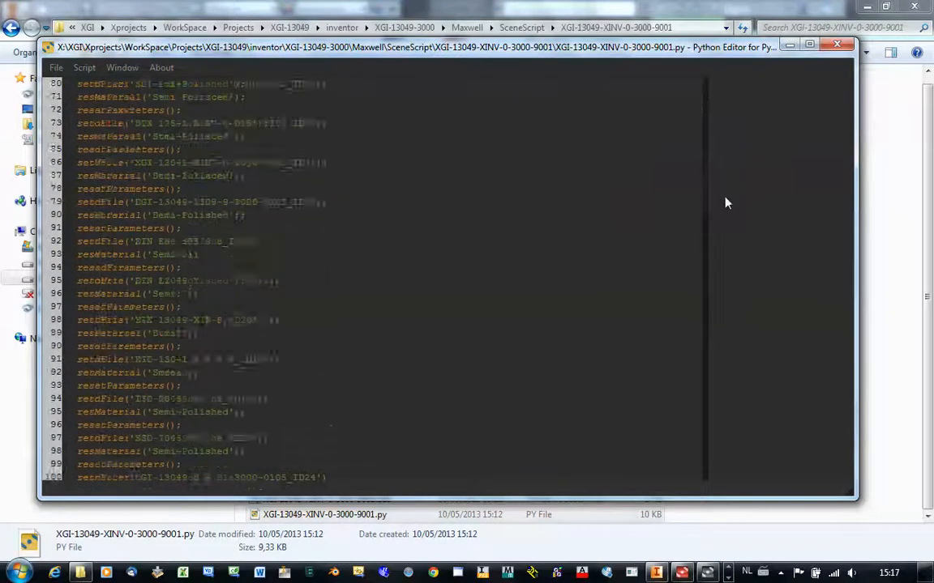
{"action": "scroll", "scroll_direction": "down", "scroll_amount": 3}
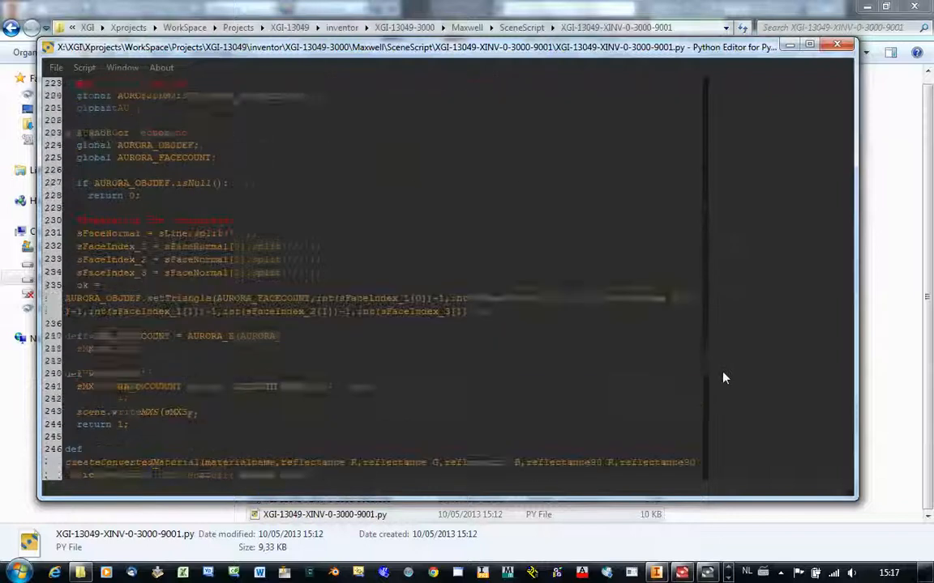
{"action": "scroll", "scroll_direction": "down", "scroll_amount": 3}
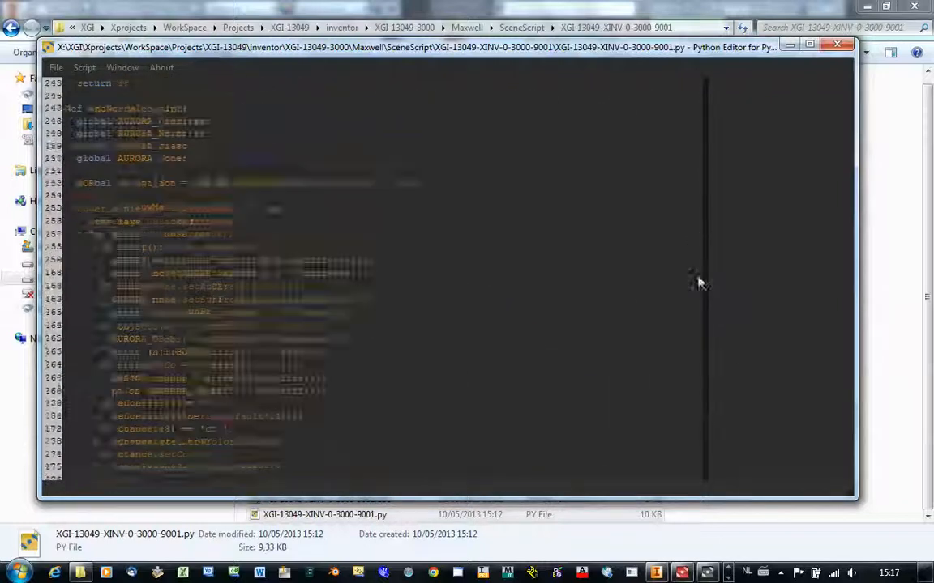
{"action": "scroll", "scroll_direction": "up", "scroll_amount": 3}
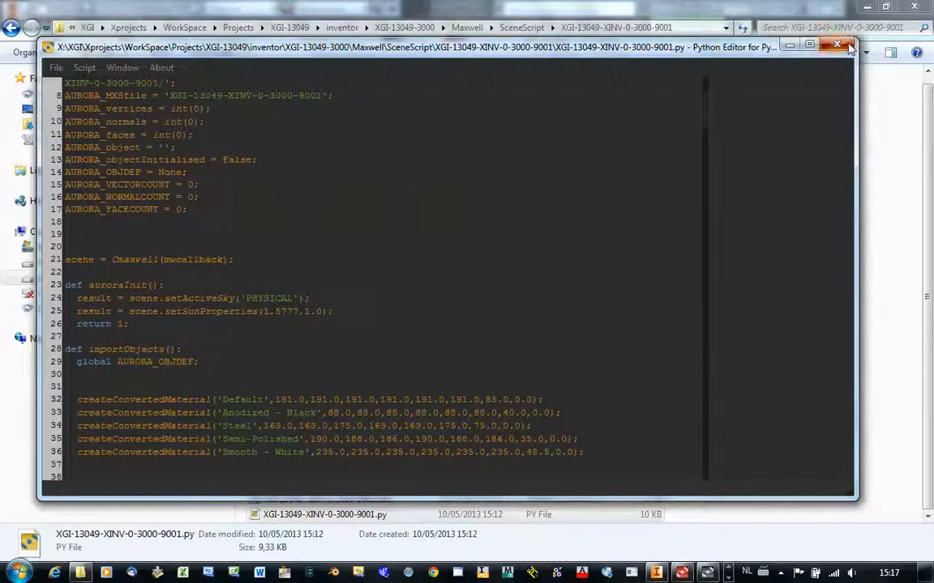
{"action": "left_click", "coordinate": [838, 45]}
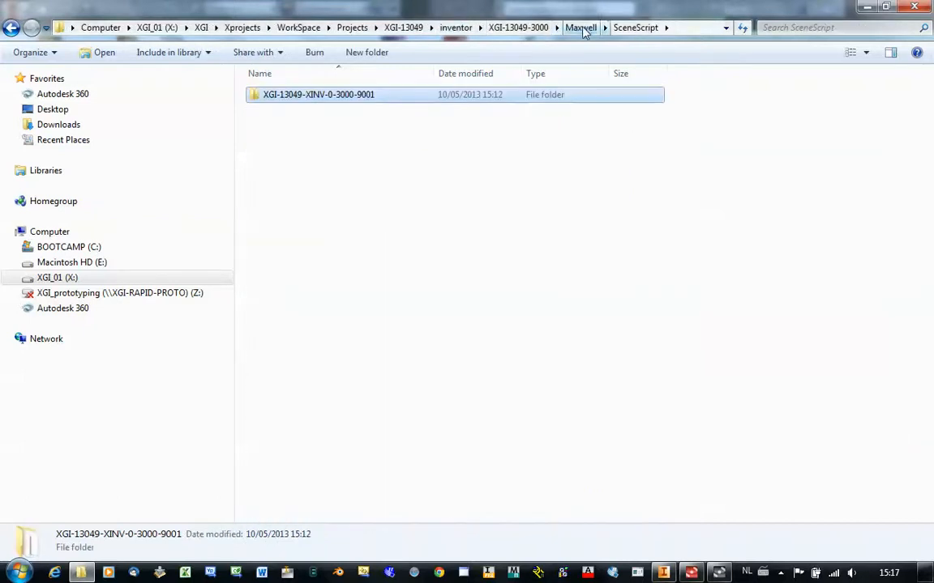
Step: Navigate up to XGI-13049-3000 and reopen Maxwell, showing Logs, MXM, MXS and SceneScript
{"action": "left_click", "coordinate": [580, 28]}
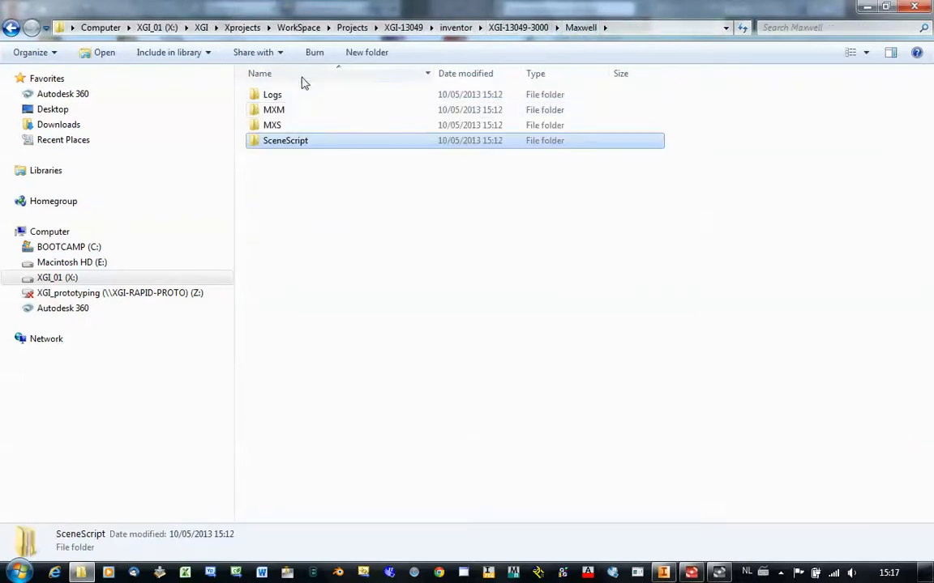
{"action": "mouse_move", "coordinate": [540, 32]}
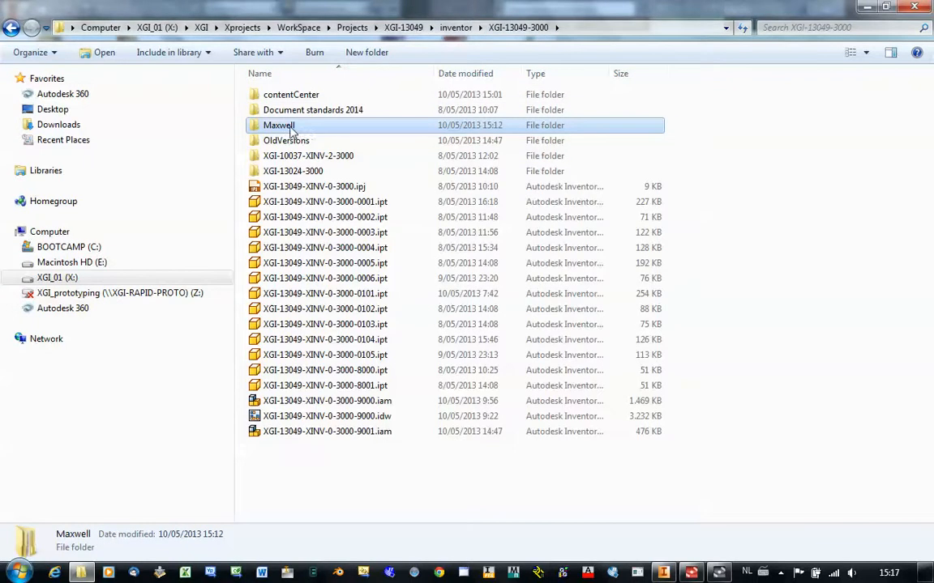
{"action": "mouse_move", "coordinate": [328, 129]}
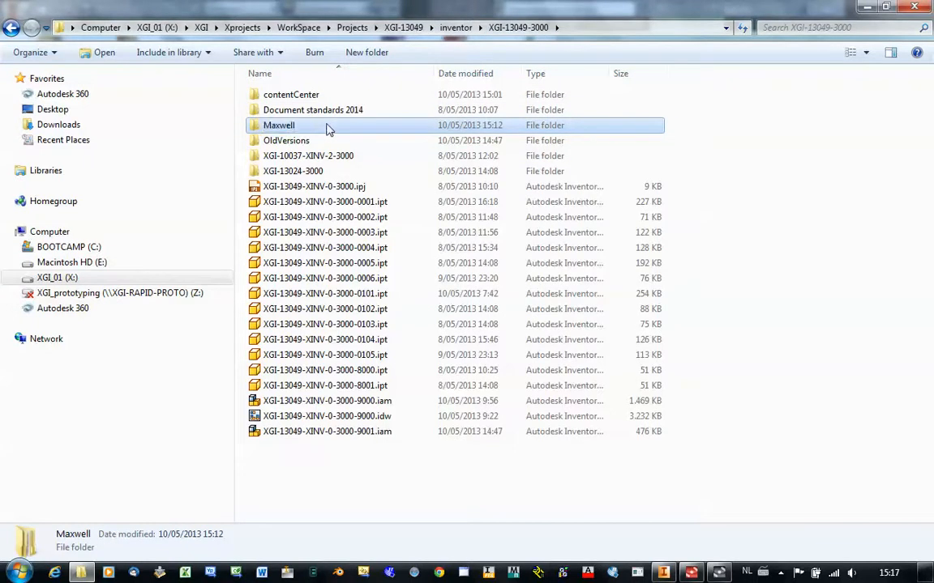
{"action": "mouse_move", "coordinate": [316, 132]}
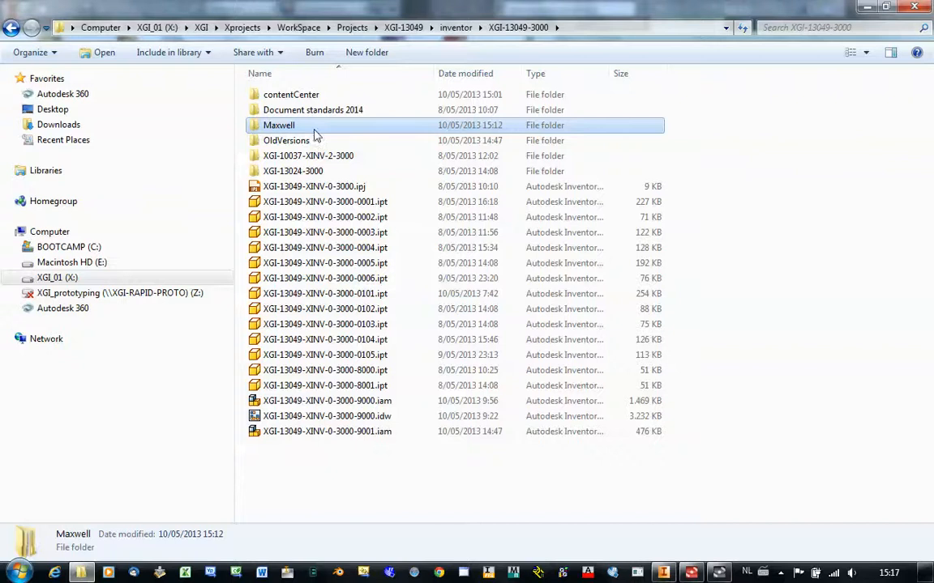
{"action": "mouse_move", "coordinate": [405, 293]}
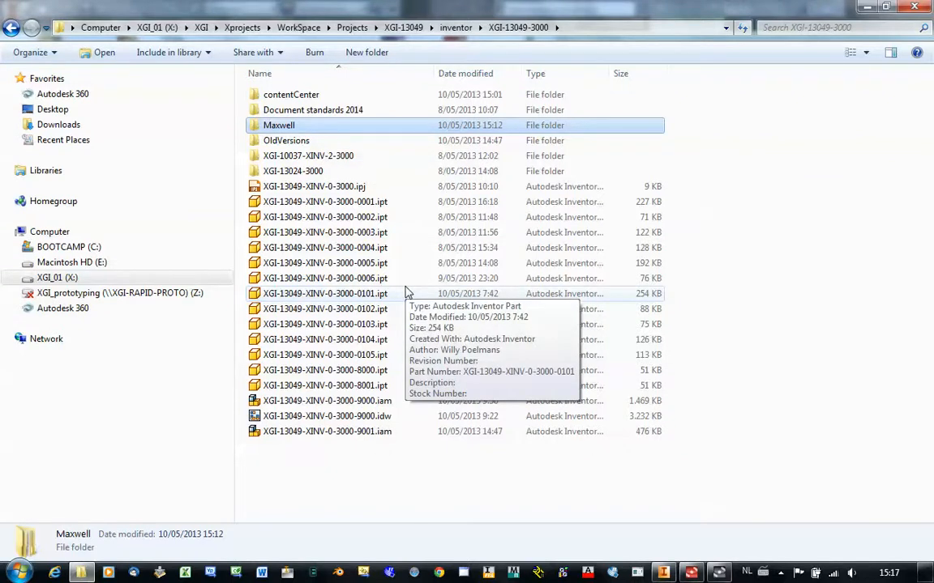
{"action": "mouse_move", "coordinate": [412, 285]}
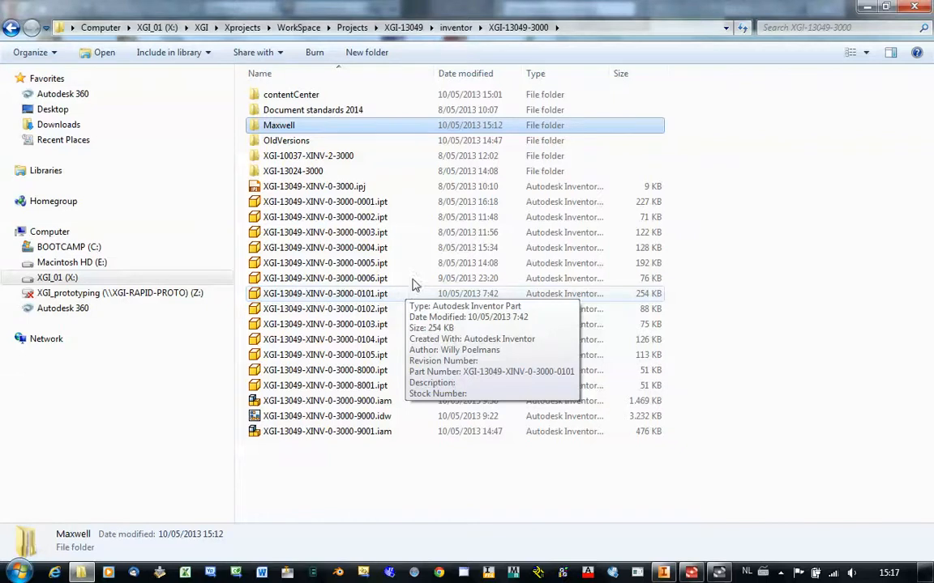
{"action": "double_click", "coordinate": [279, 124]}
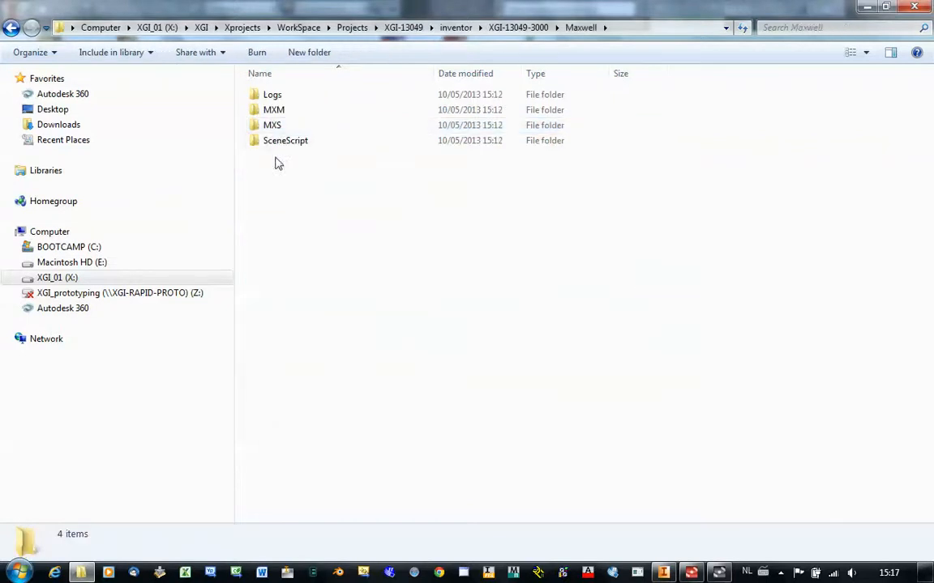
{"action": "mouse_move", "coordinate": [291, 197]}
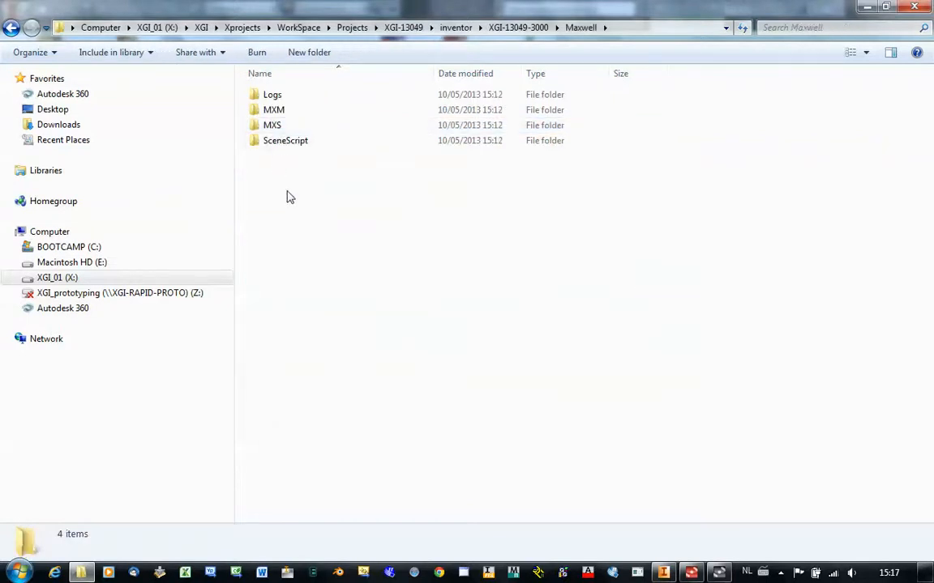